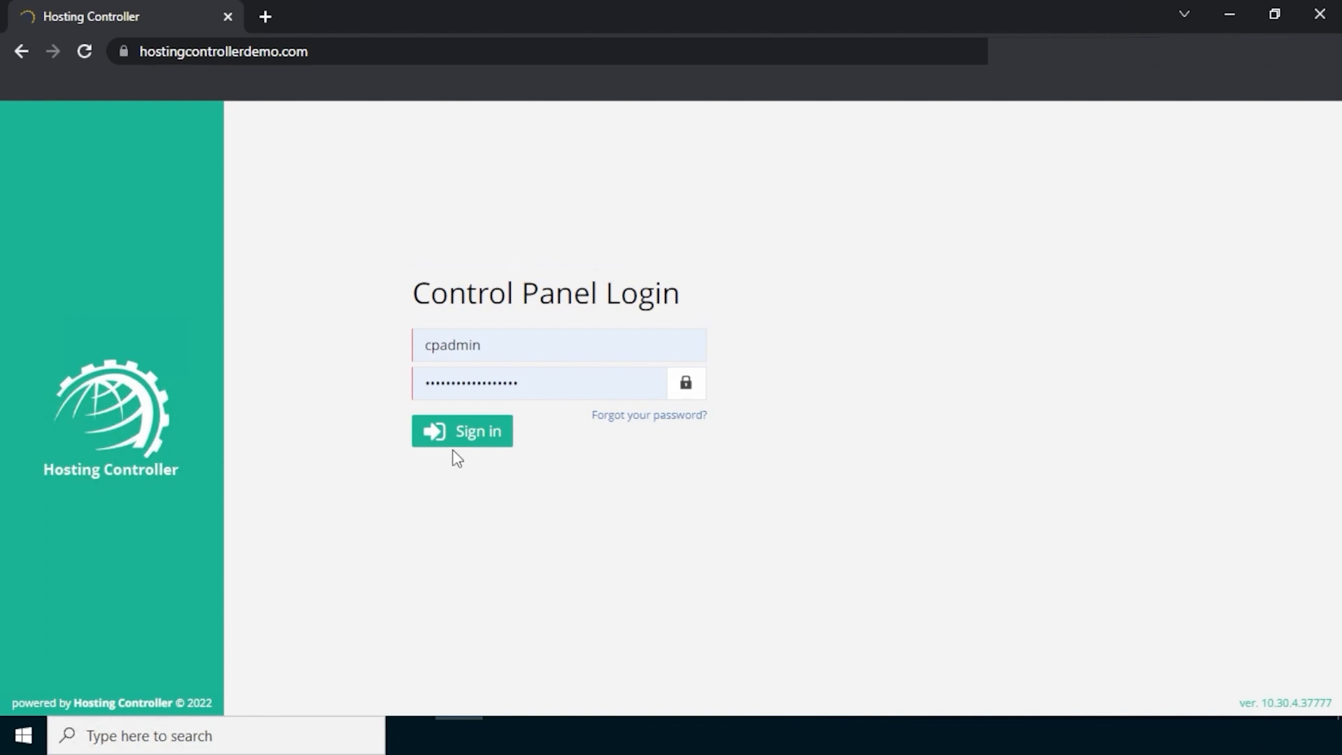
- Sign in as global admin and show the Manage Exchange Organizations list with its three organizations
{"action": "left_click", "coordinate": [461, 431]}
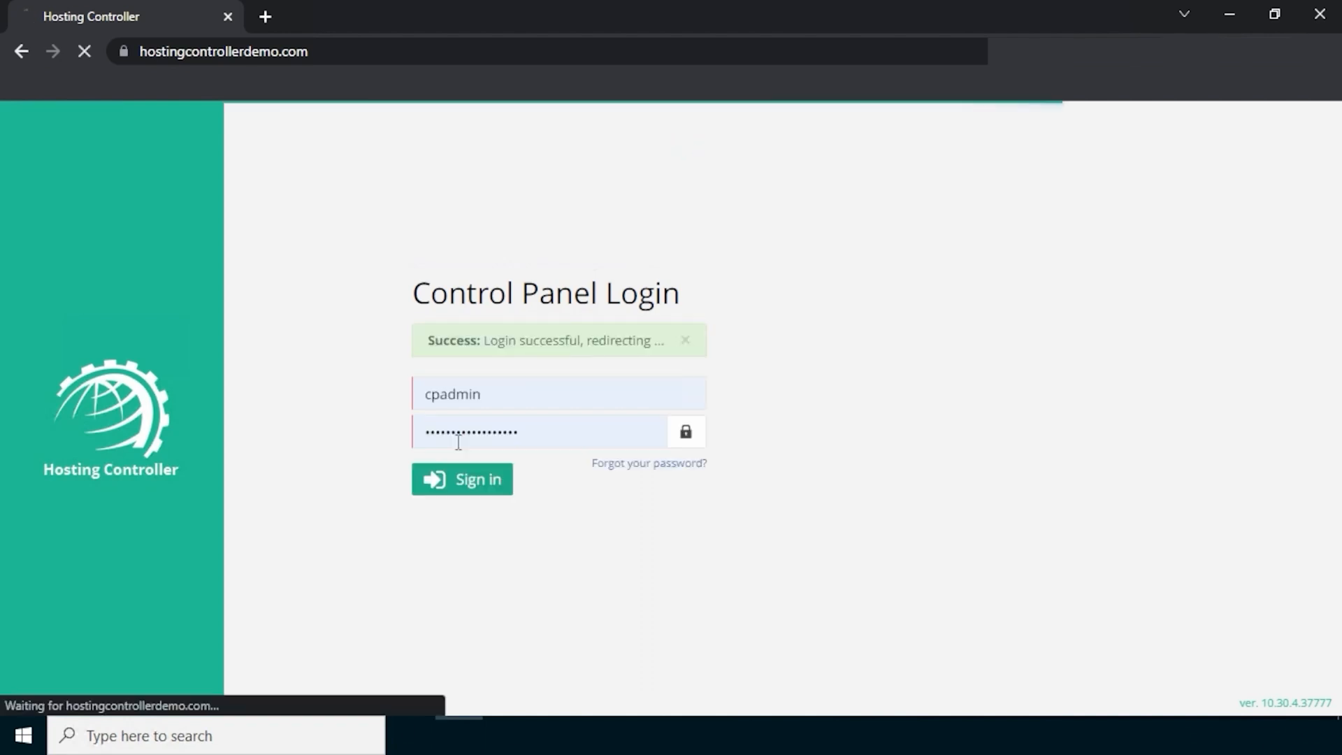
{"action": "left_click", "coordinate": [462, 478]}
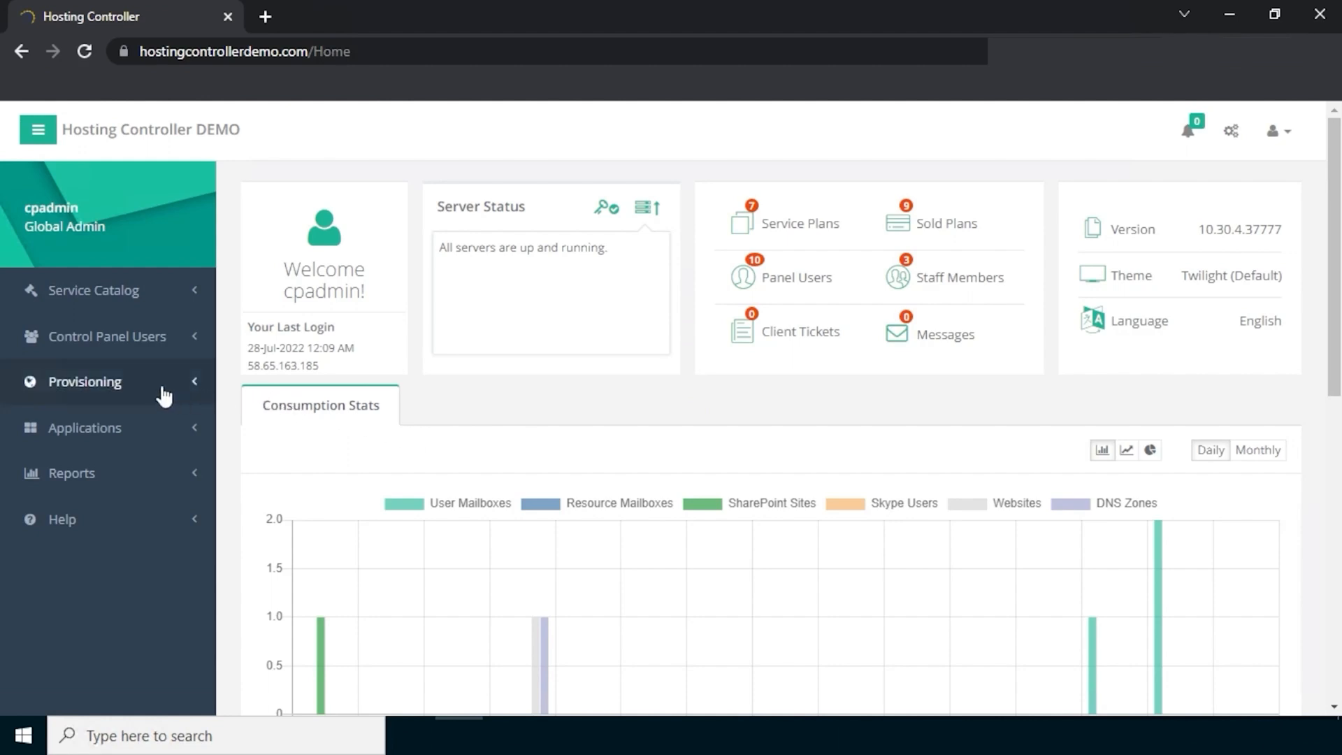
{"action": "left_click", "coordinate": [83, 380]}
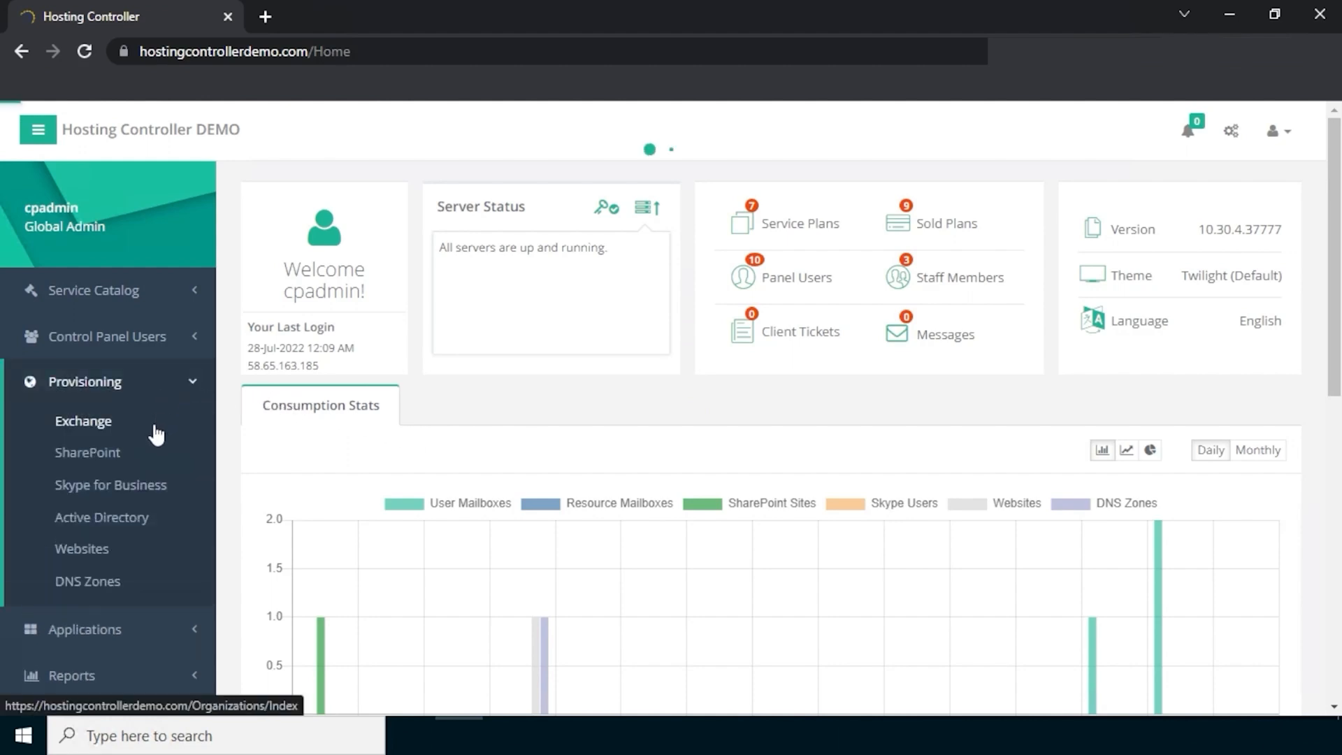
{"action": "left_click", "coordinate": [82, 420]}
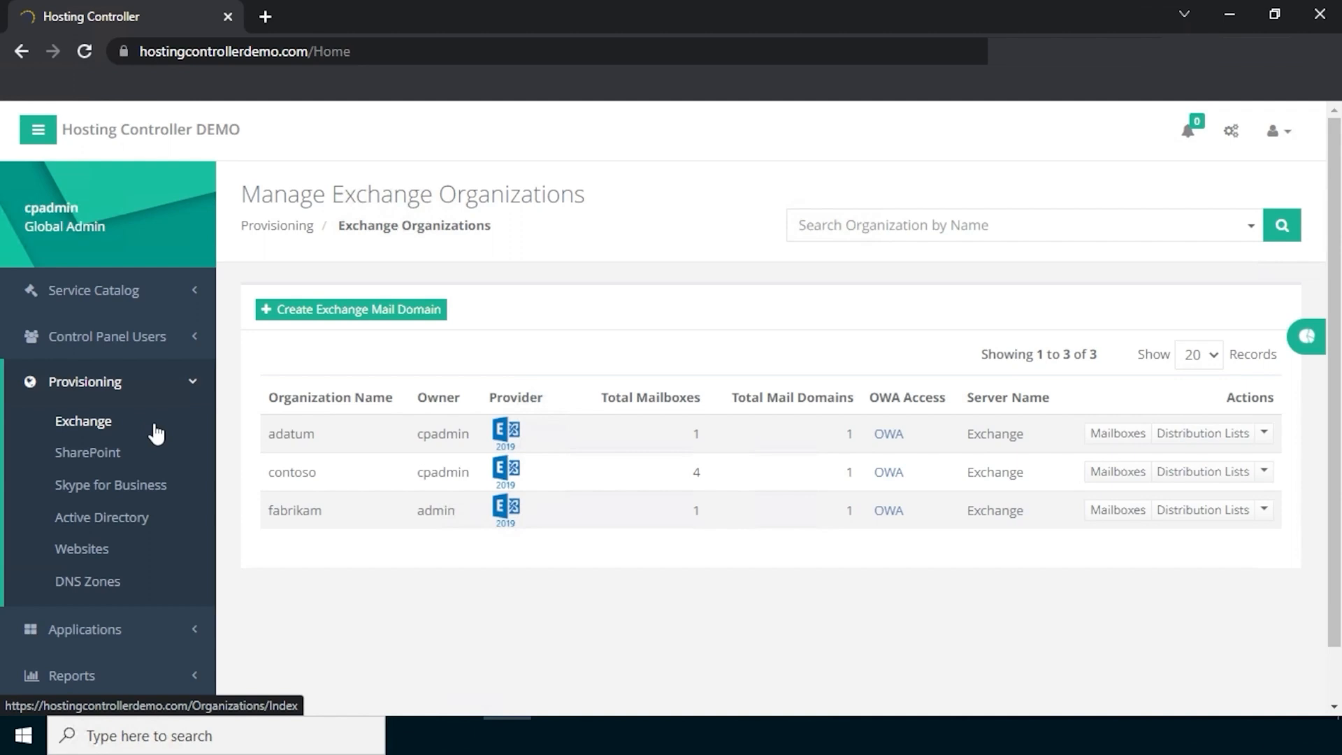
{"action": "mouse_move", "coordinate": [656, 454]}
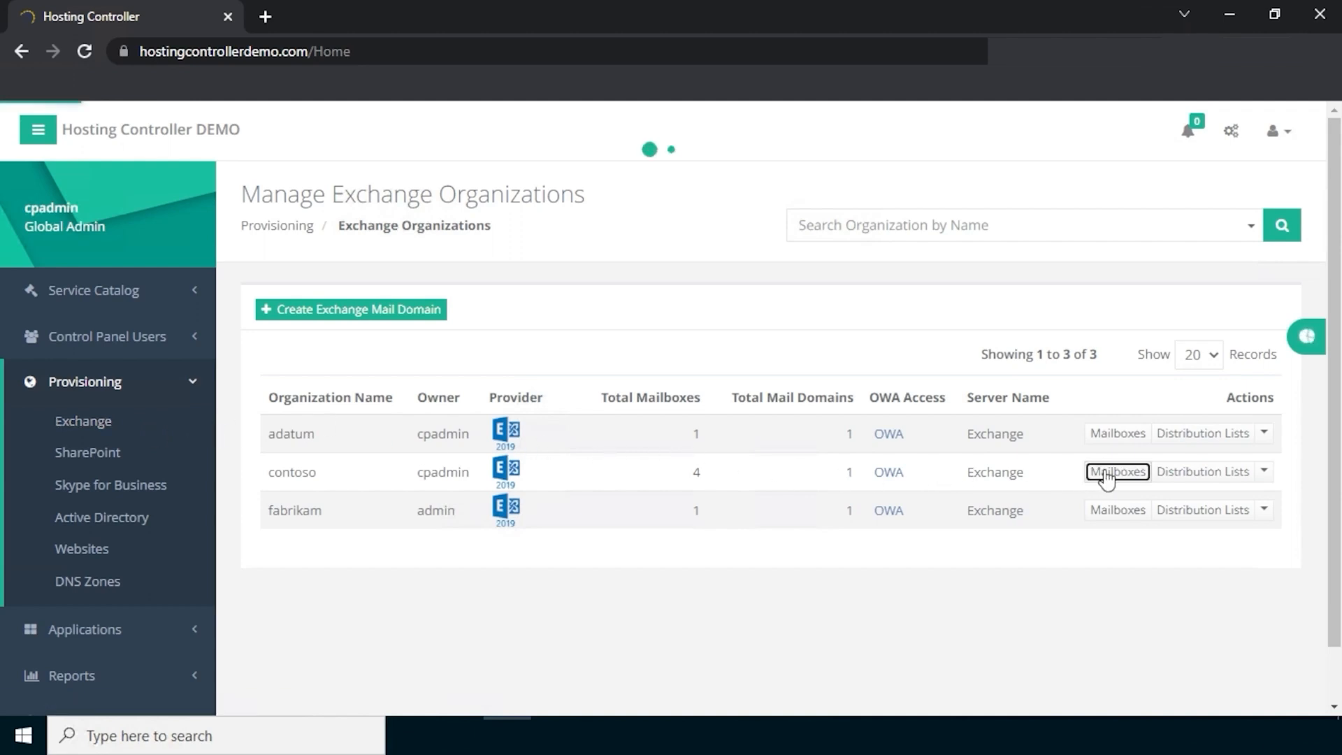
- From contoso's mailboxes, show the JohnDoe mailbox dashboard with its general properties in Mailbox Details
{"action": "left_click", "coordinate": [1116, 471]}
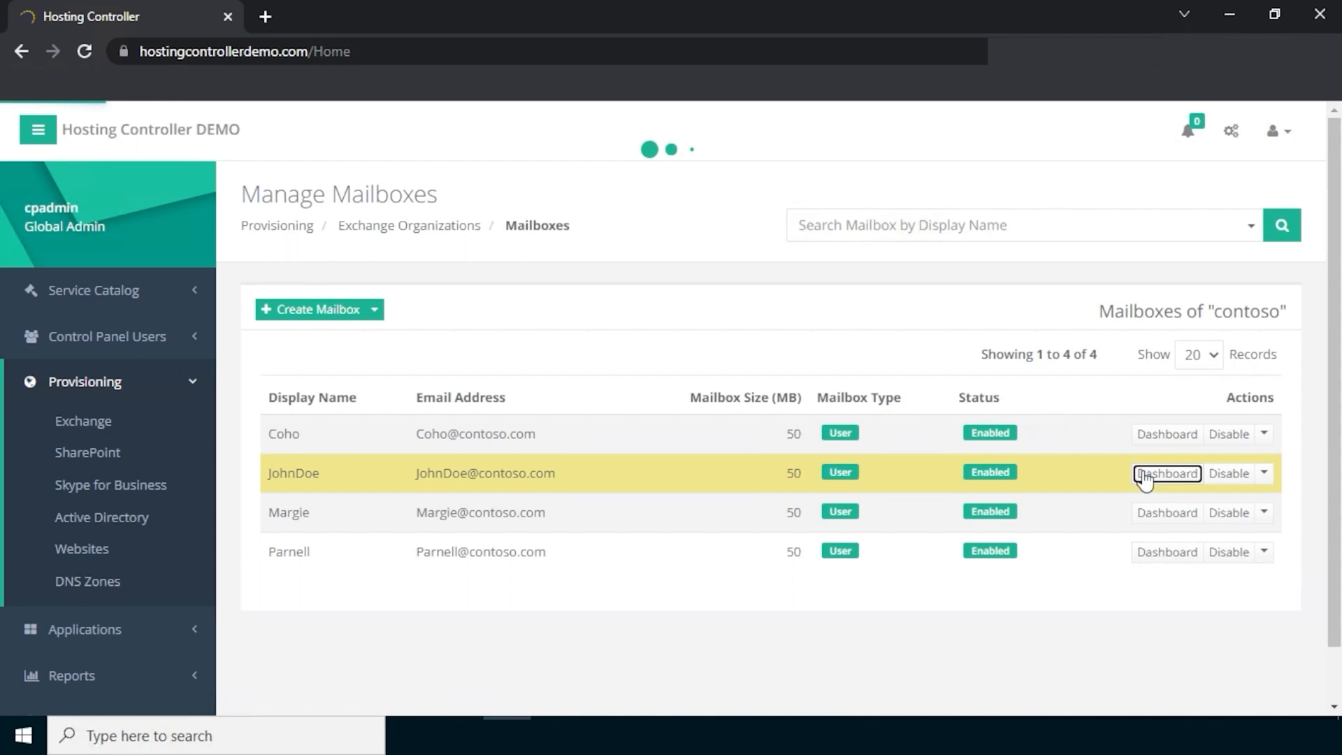
{"action": "left_click", "coordinate": [1165, 473]}
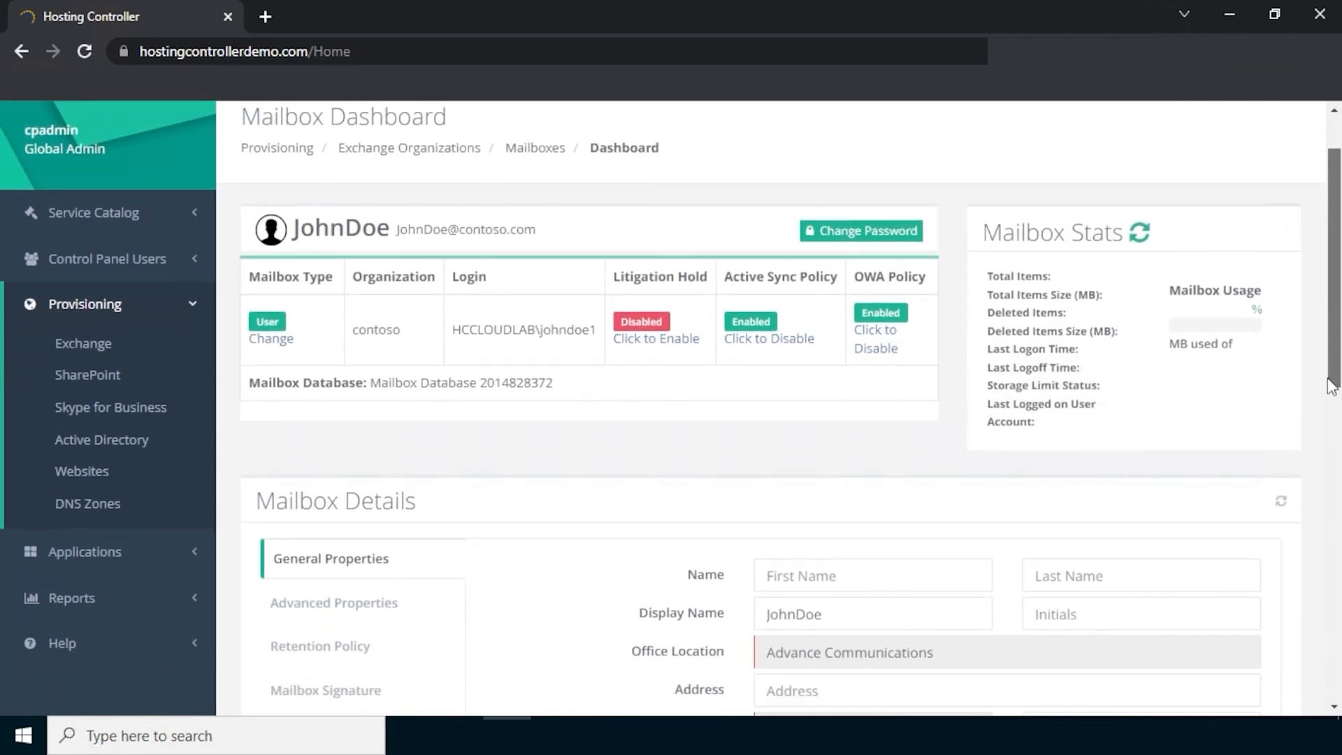
{"action": "scroll", "scroll_direction": "down", "scroll_amount": 3}
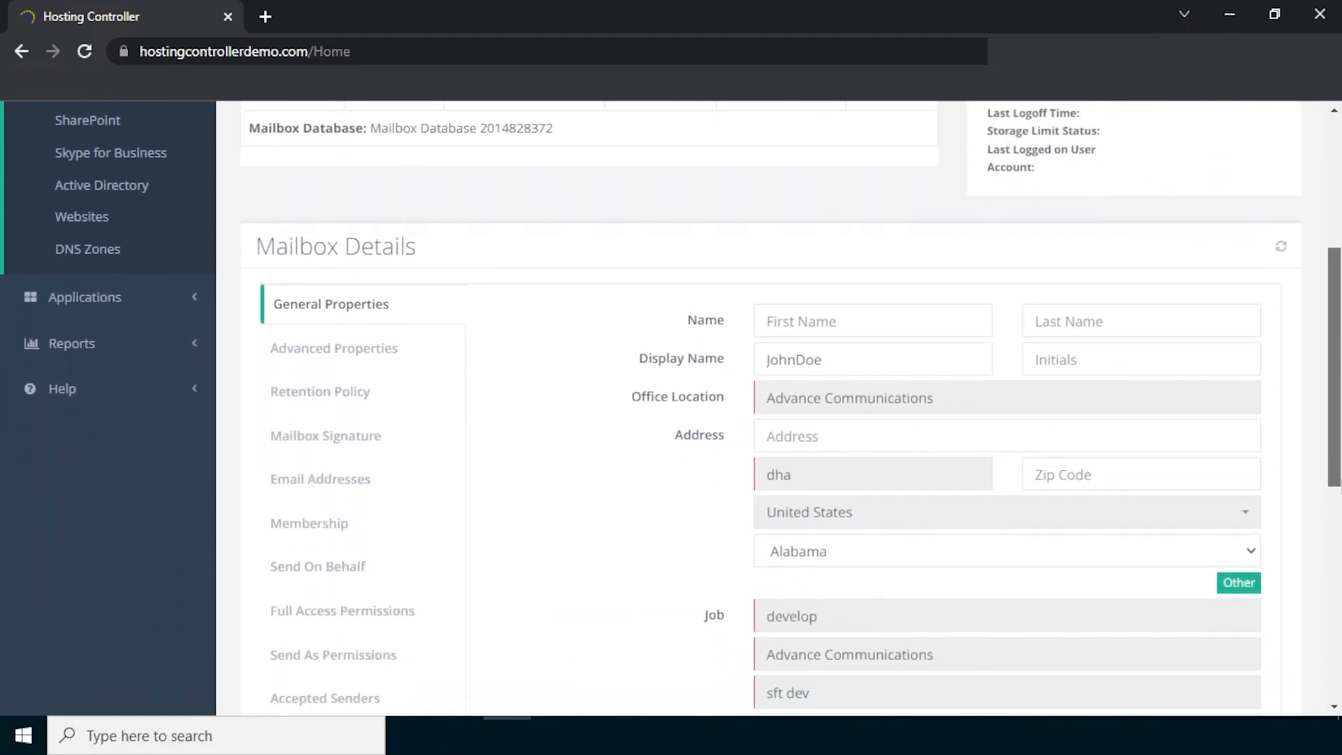
{"action": "scroll", "scroll_direction": "down", "scroll_amount": 3}
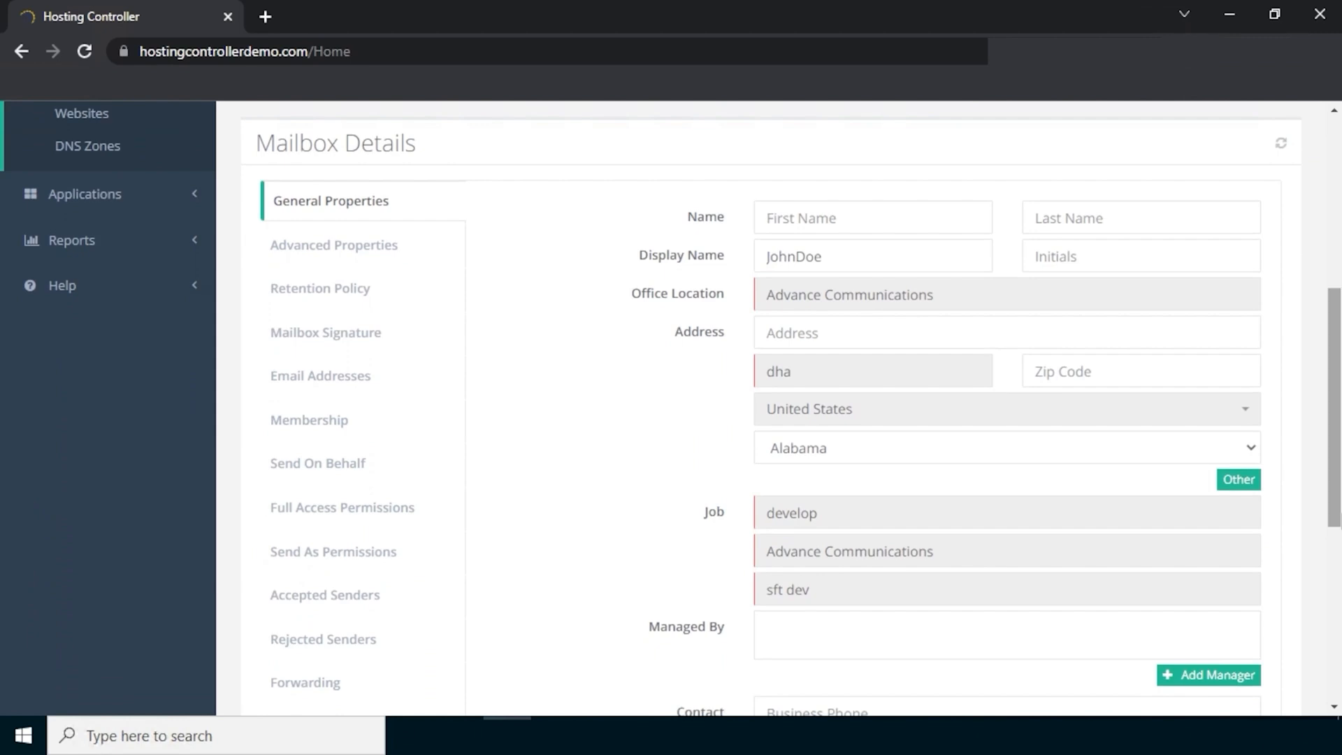
{"action": "mouse_move", "coordinate": [475, 317]}
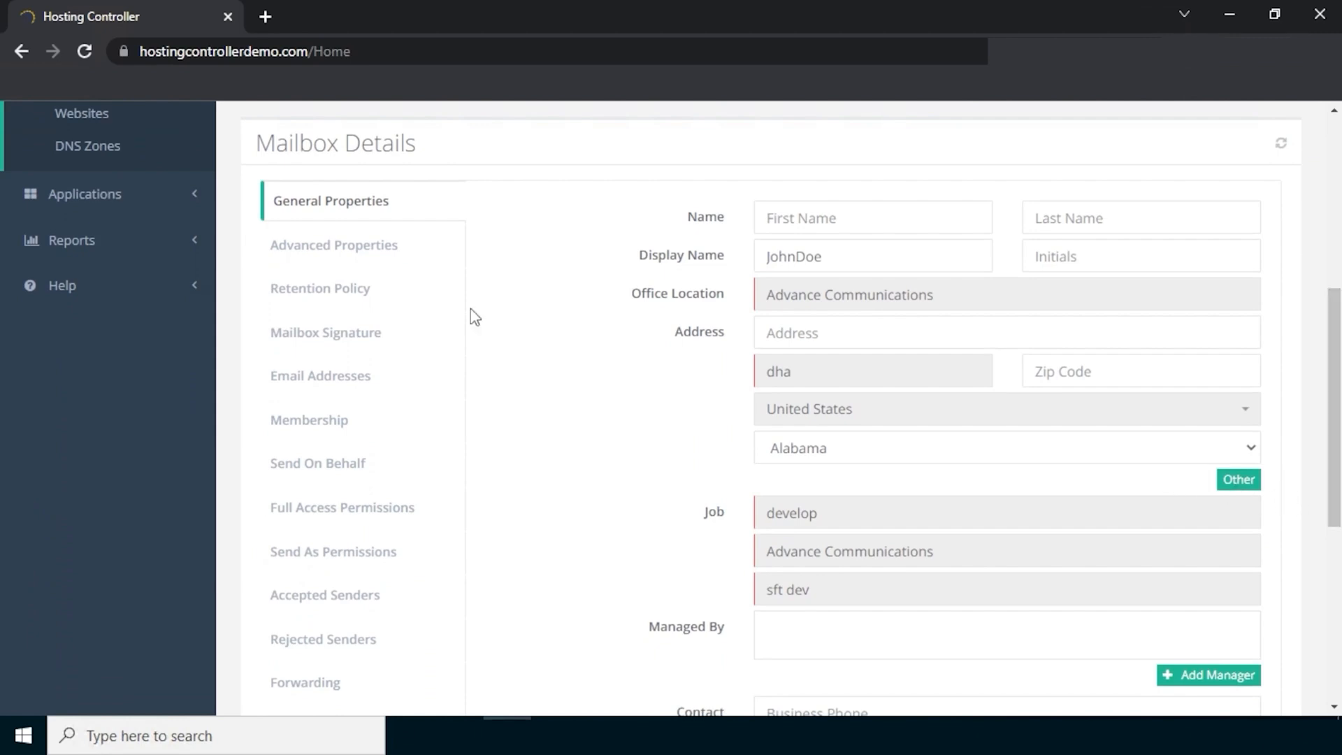
- Browse Advanced Properties, Retention Policy, Send On Behalf and Full Access Permissions in Mailbox Details
{"action": "left_click", "coordinate": [337, 245]}
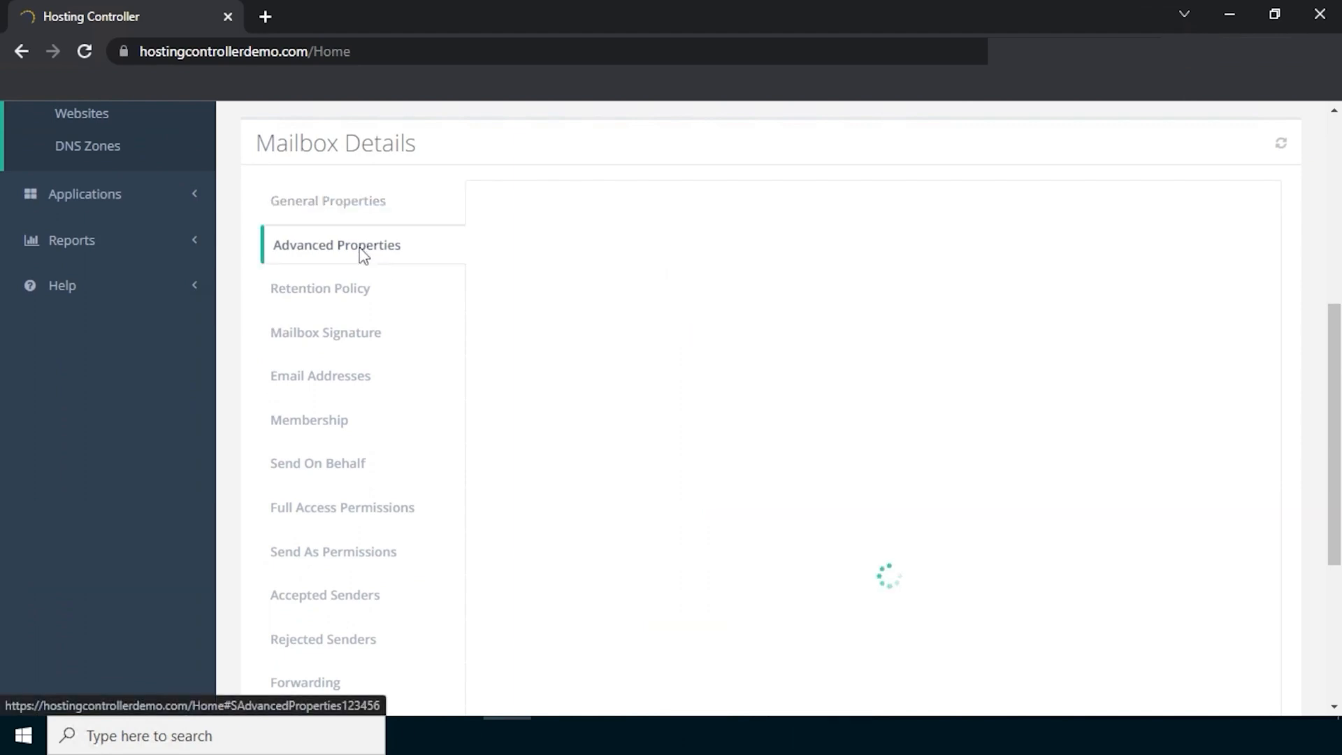
{"action": "left_click", "coordinate": [337, 245]}
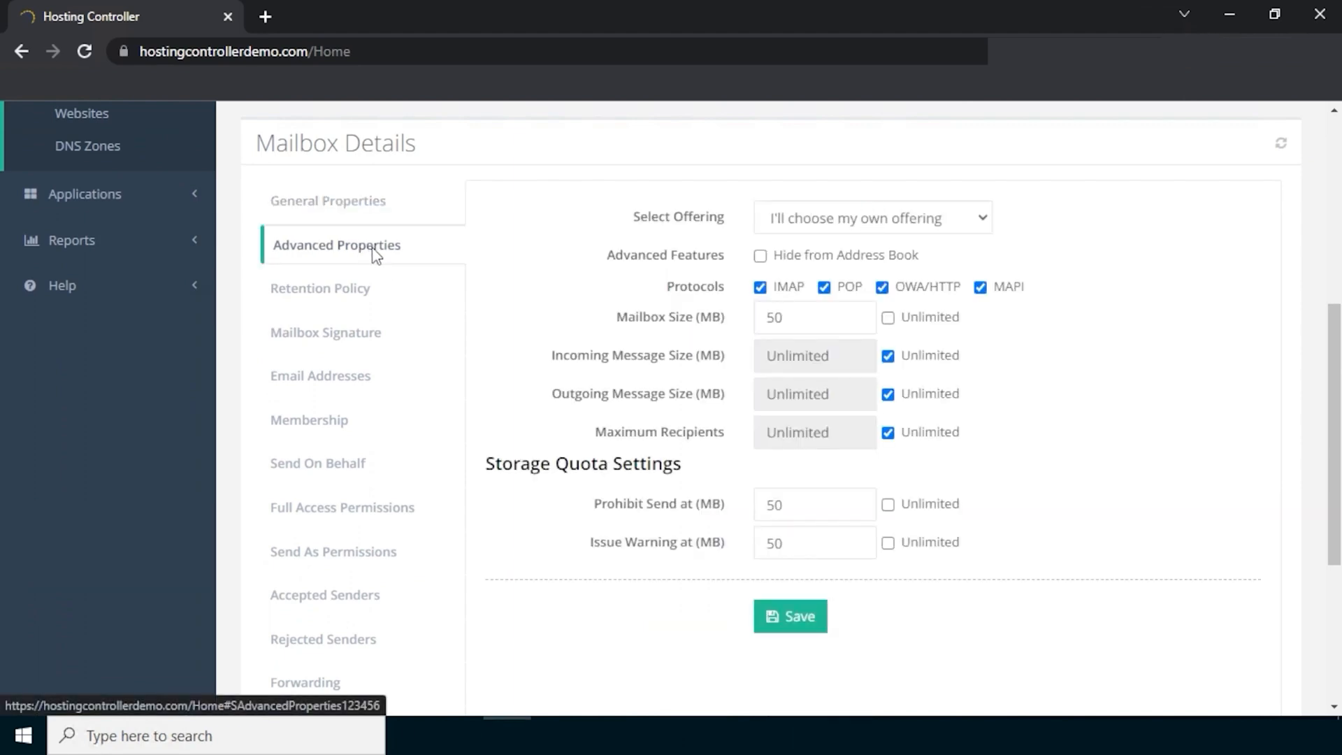
{"action": "left_click", "coordinate": [323, 288]}
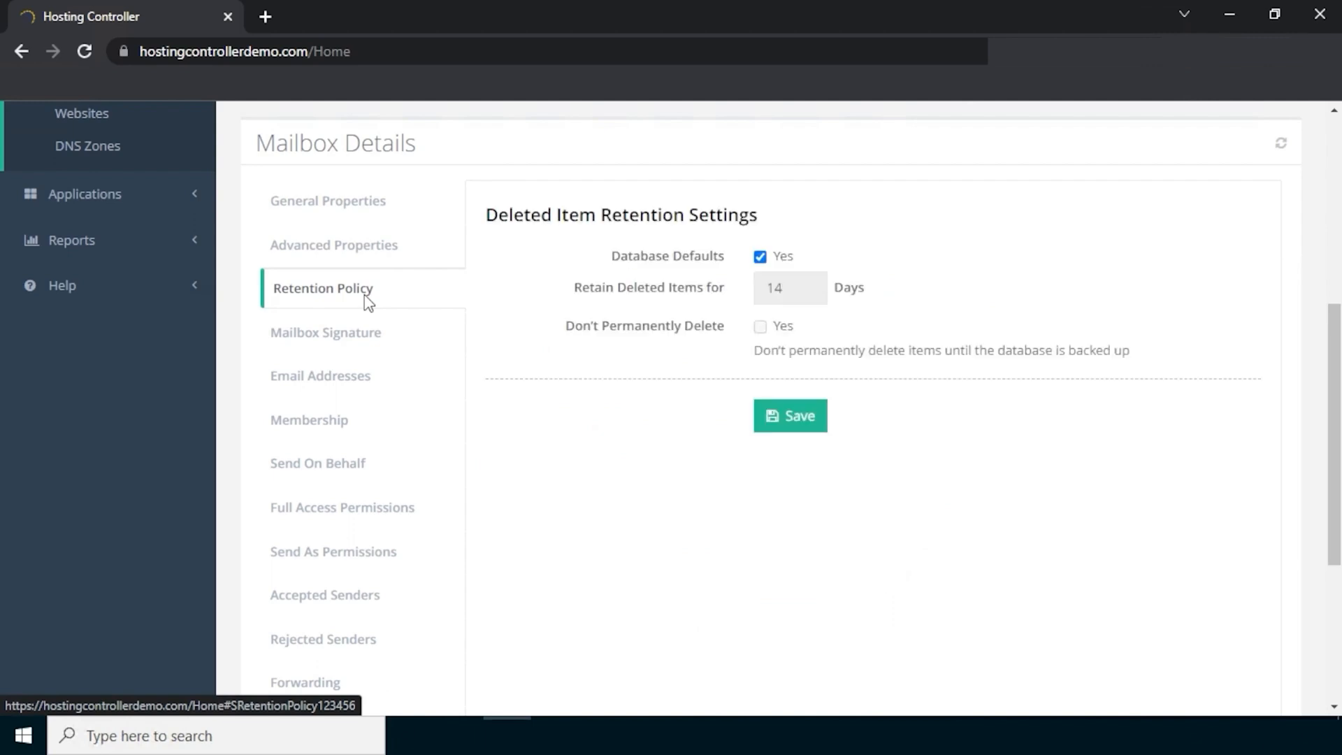
{"action": "left_click", "coordinate": [318, 462]}
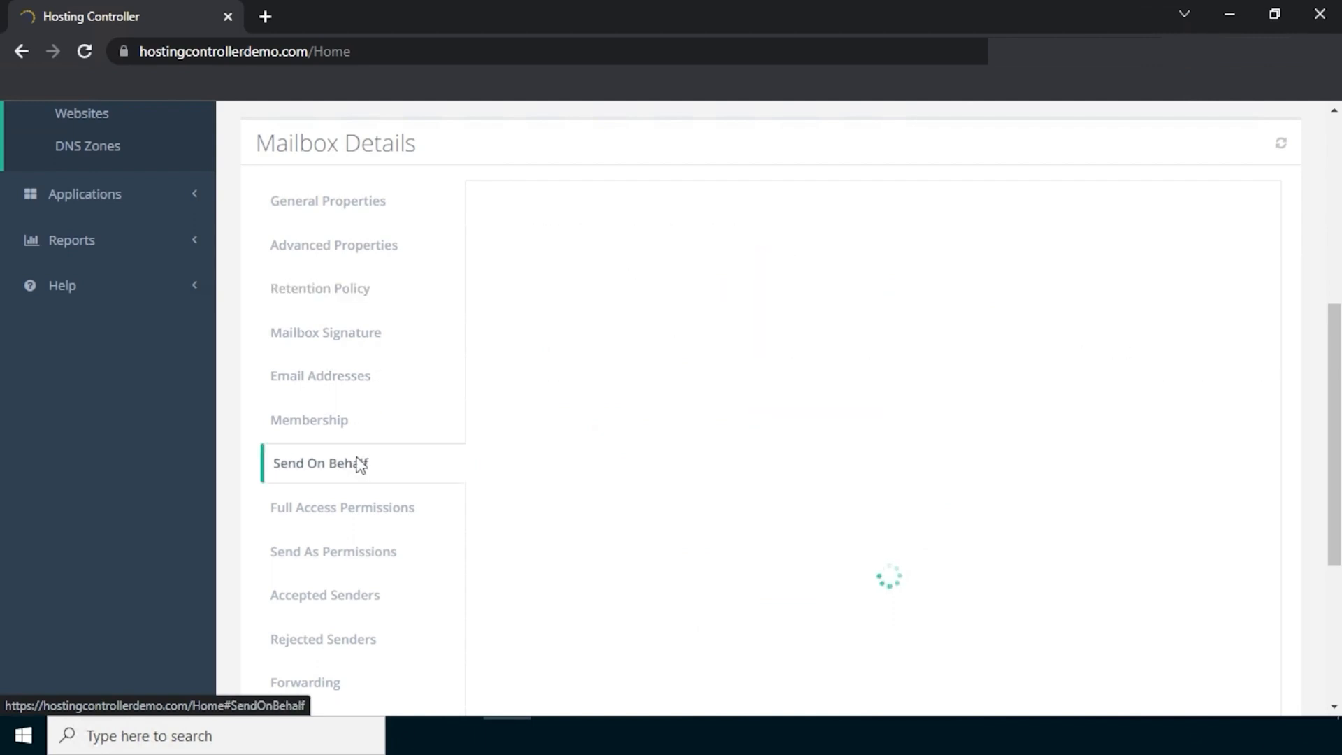
{"action": "left_click", "coordinate": [321, 462]}
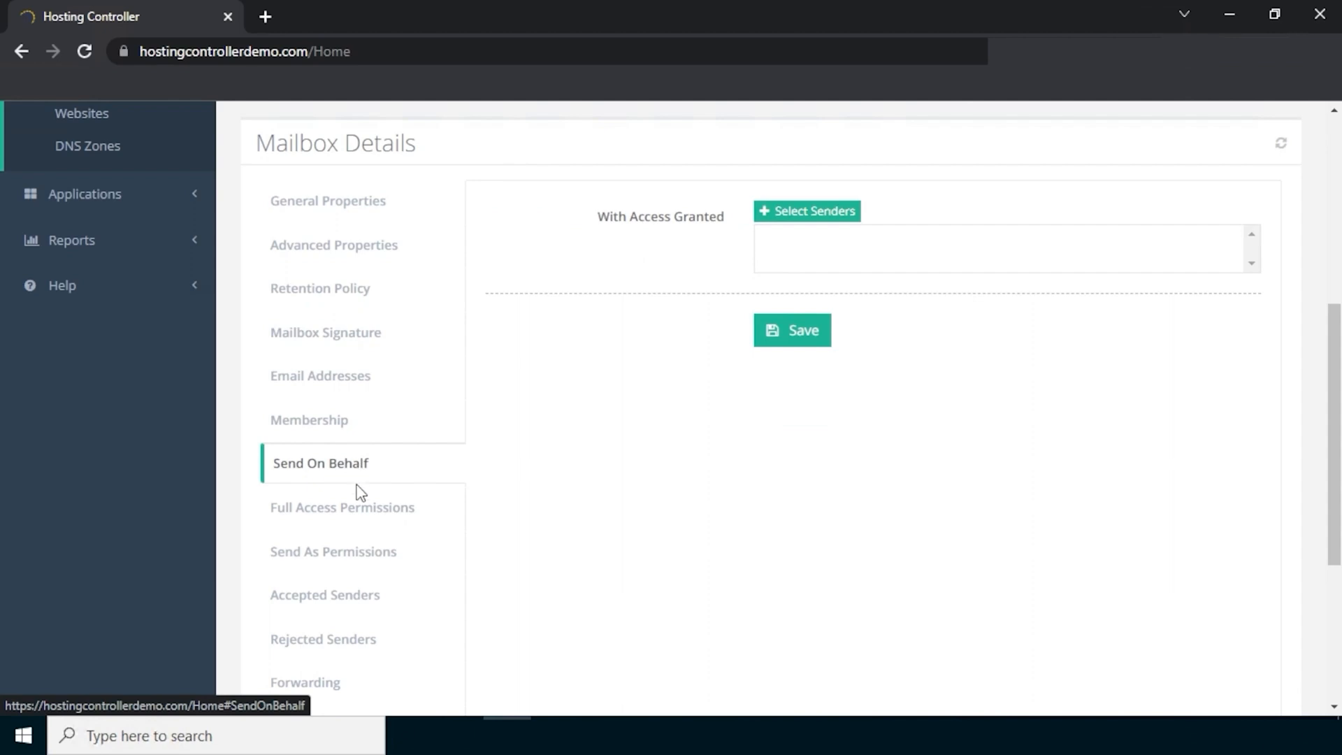
{"action": "left_click", "coordinate": [343, 506]}
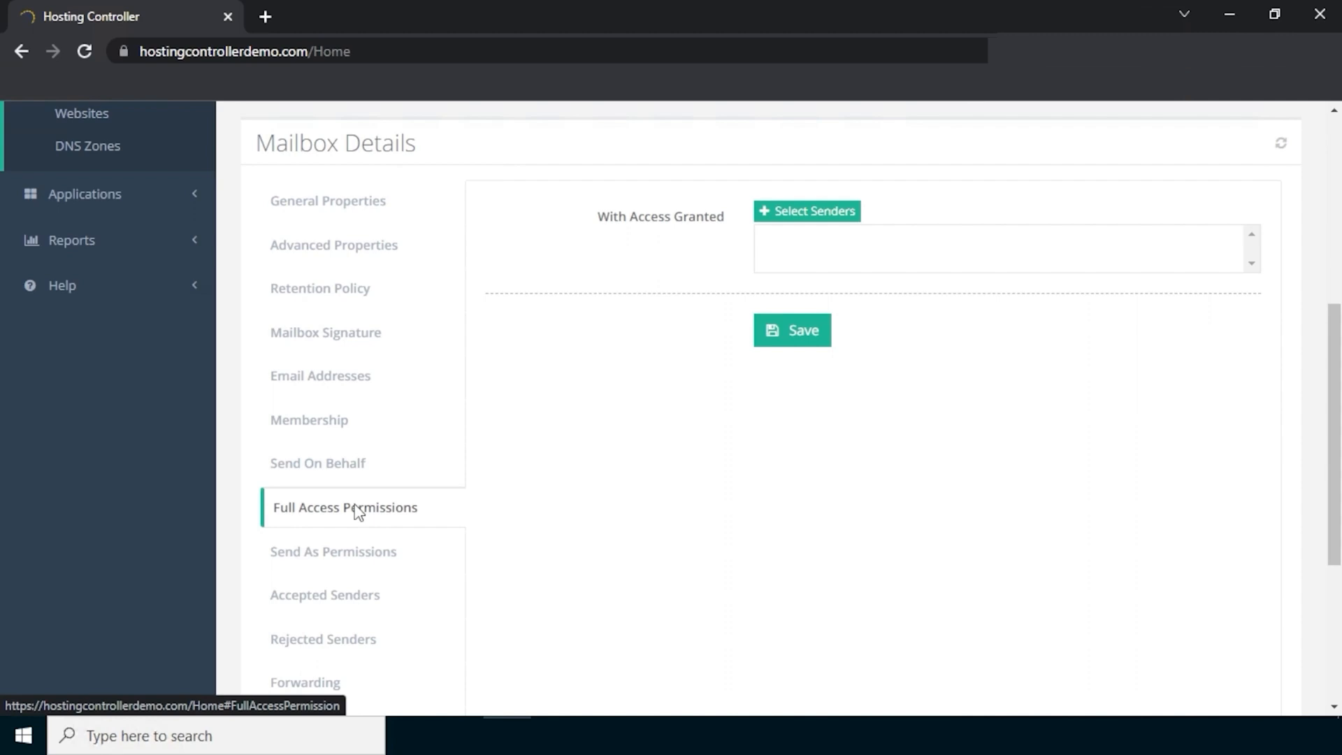
{"action": "scroll", "scroll_direction": "down", "scroll_amount": 3}
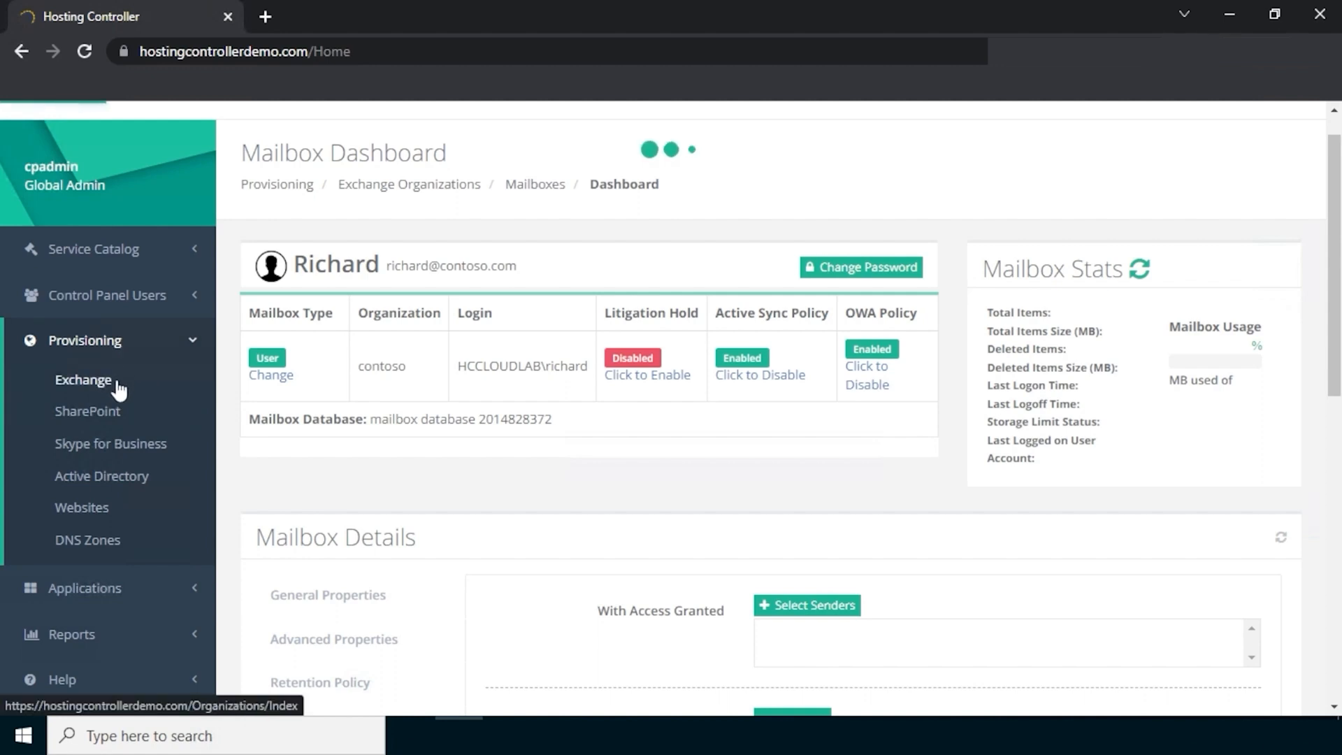
- Return to the Exchange organizations and reopen contoso's mailbox list, now showing four mailboxes
{"action": "left_click", "coordinate": [83, 379]}
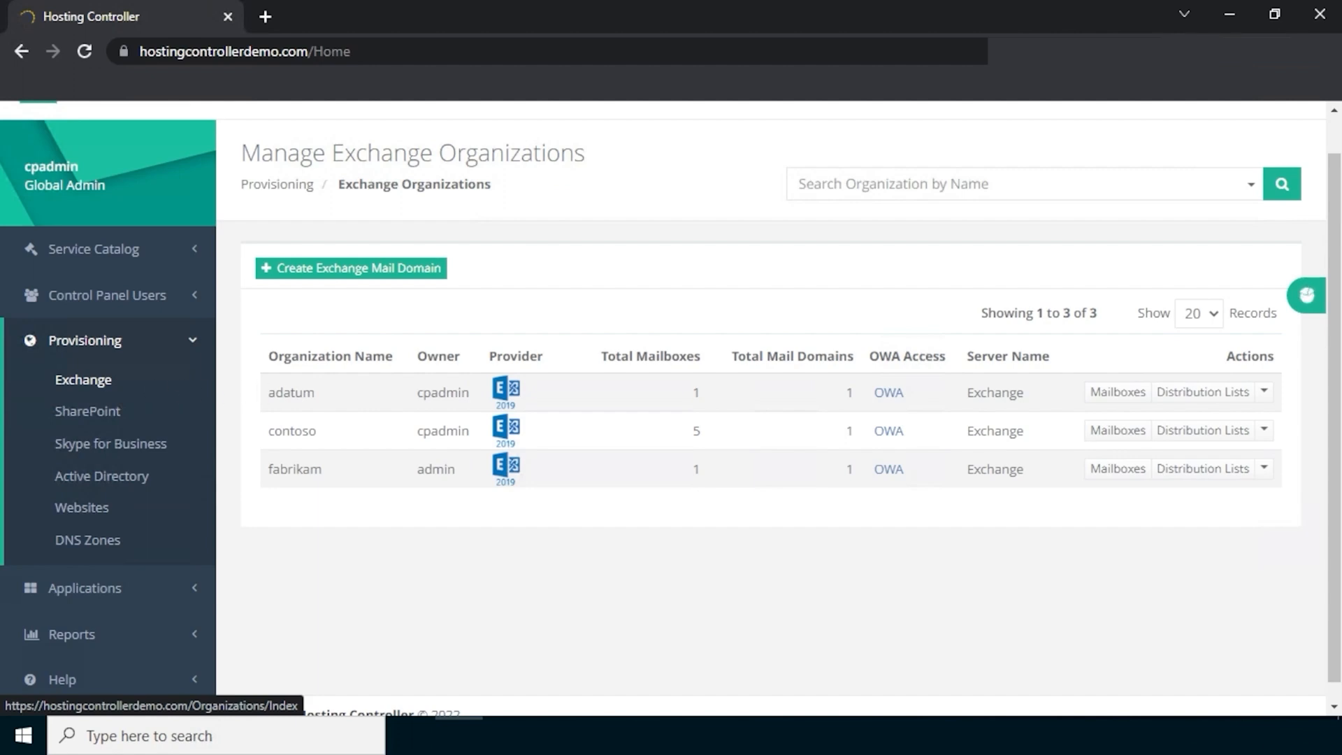
{"action": "mouse_move", "coordinate": [1087, 449]}
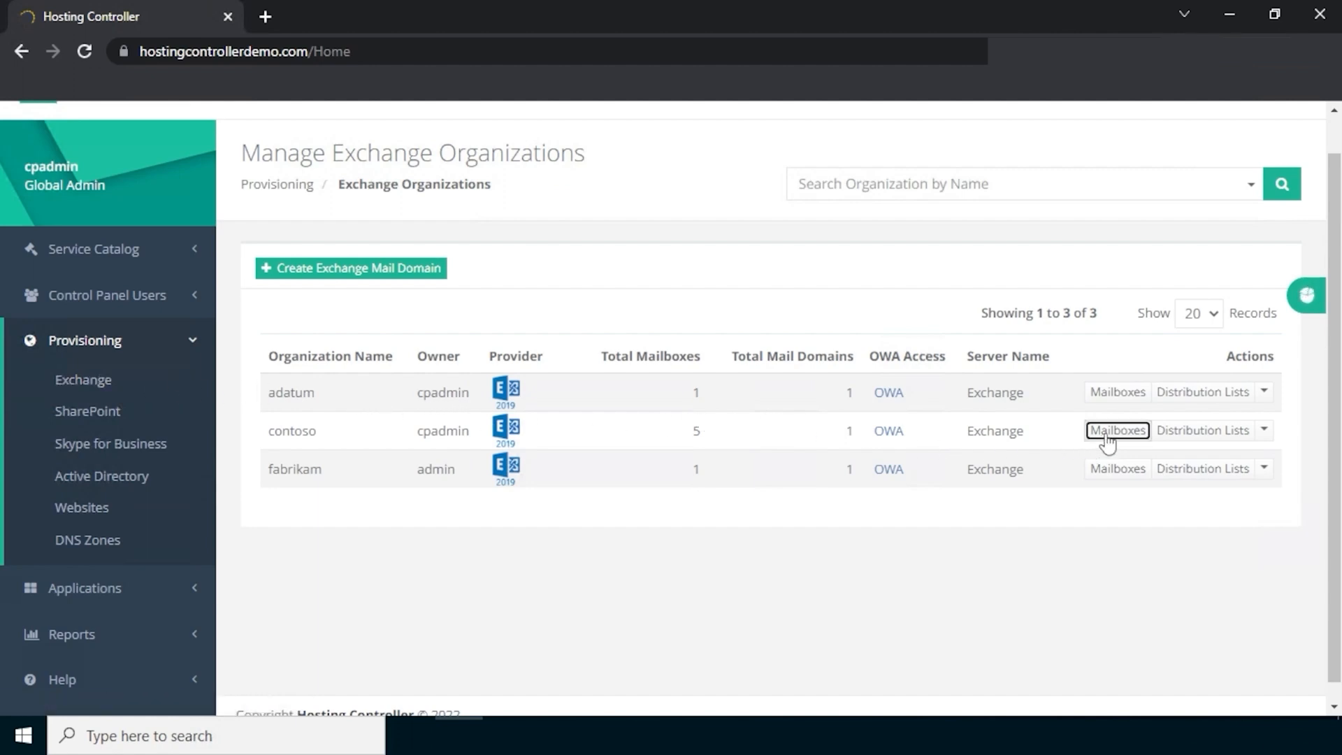
{"action": "left_click", "coordinate": [1116, 429]}
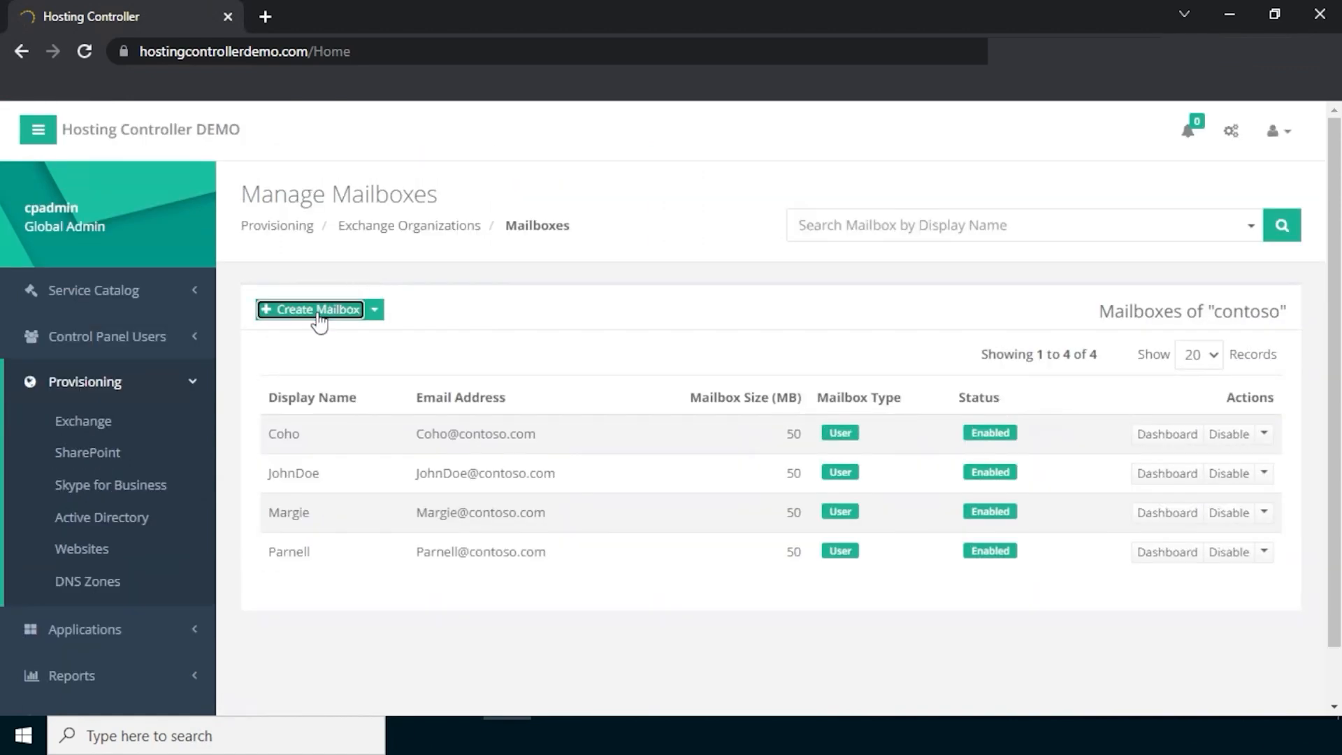
- Begin a new User Mailbox for a new user named Richard on the contoso.com domain
{"action": "left_click", "coordinate": [310, 309]}
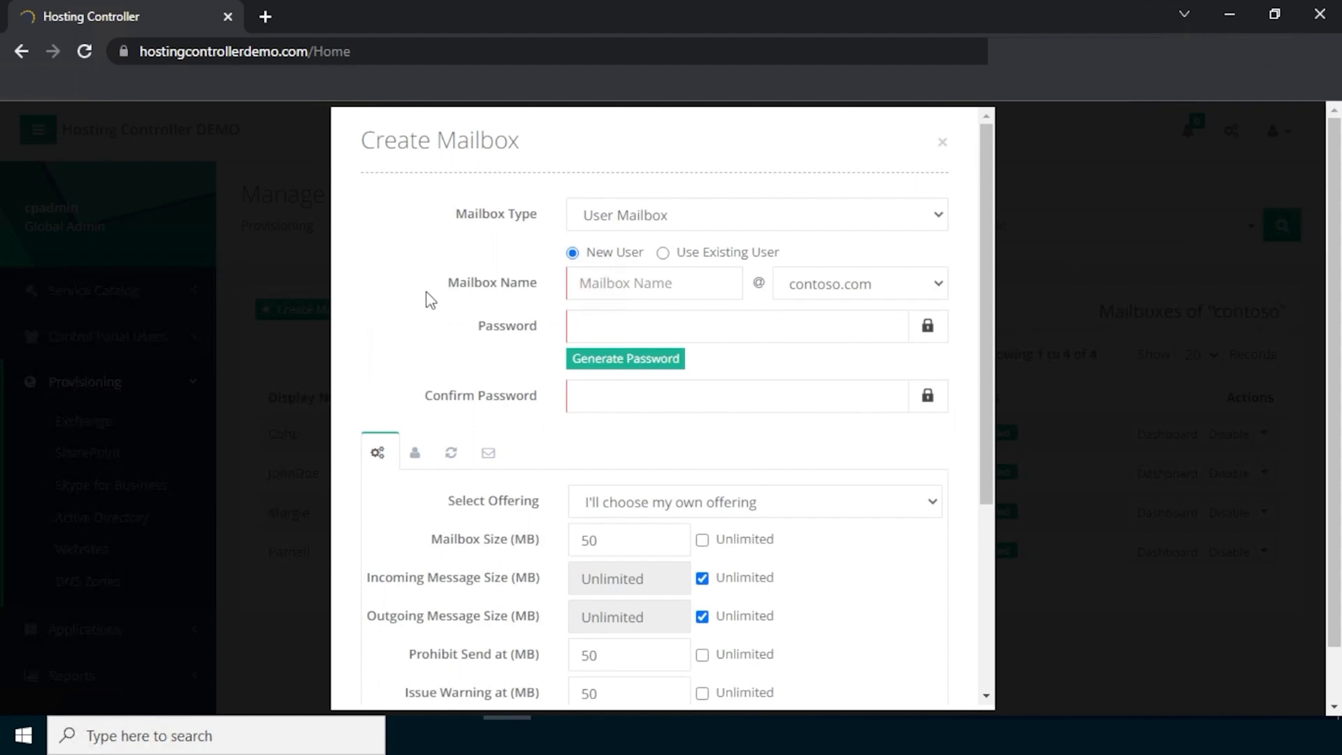
{"action": "left_click", "coordinate": [756, 216]}
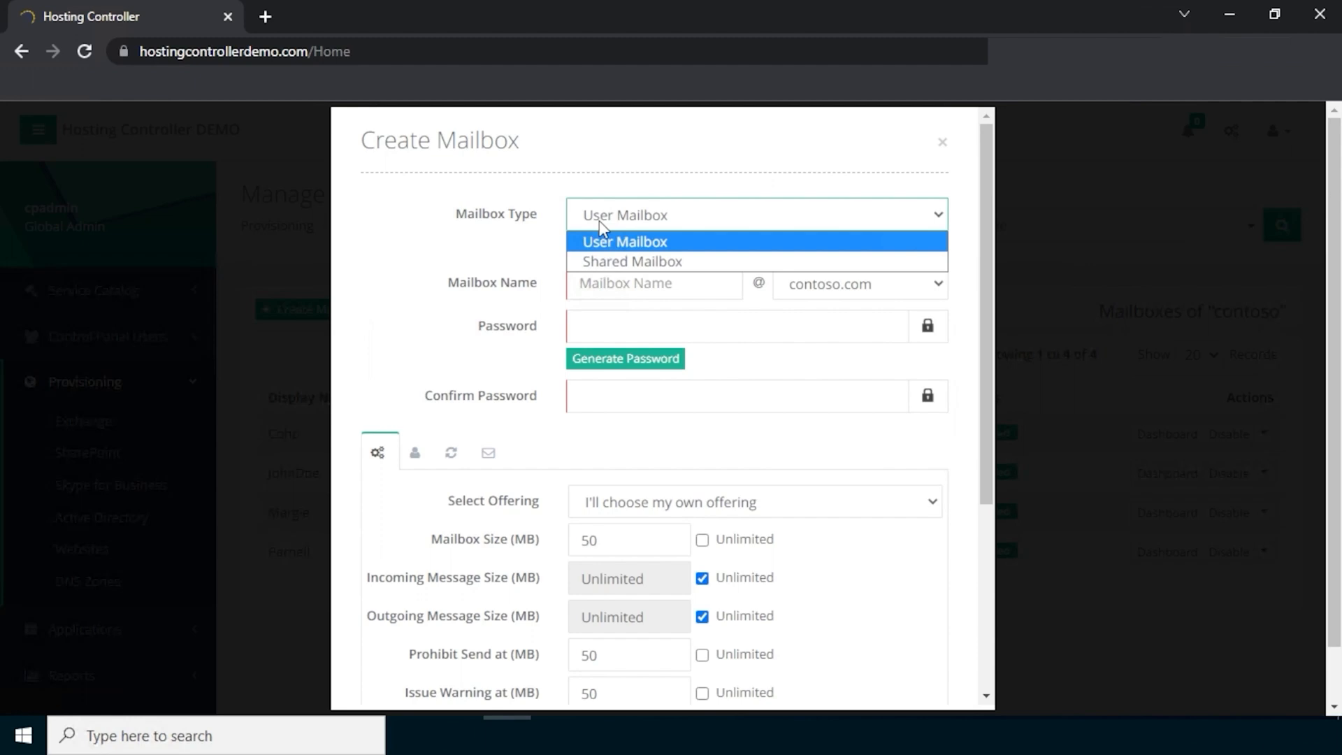
{"action": "mouse_move", "coordinate": [632, 262]}
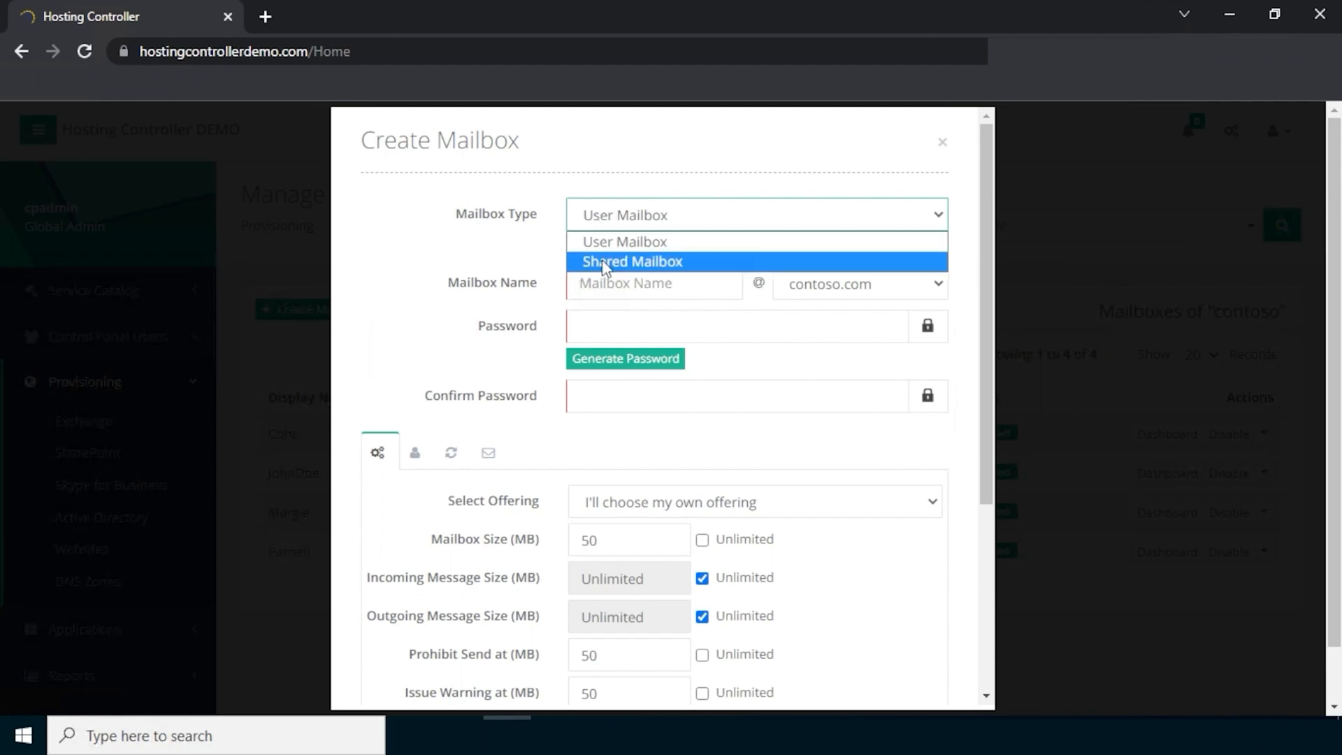
{"action": "mouse_move", "coordinate": [624, 242]}
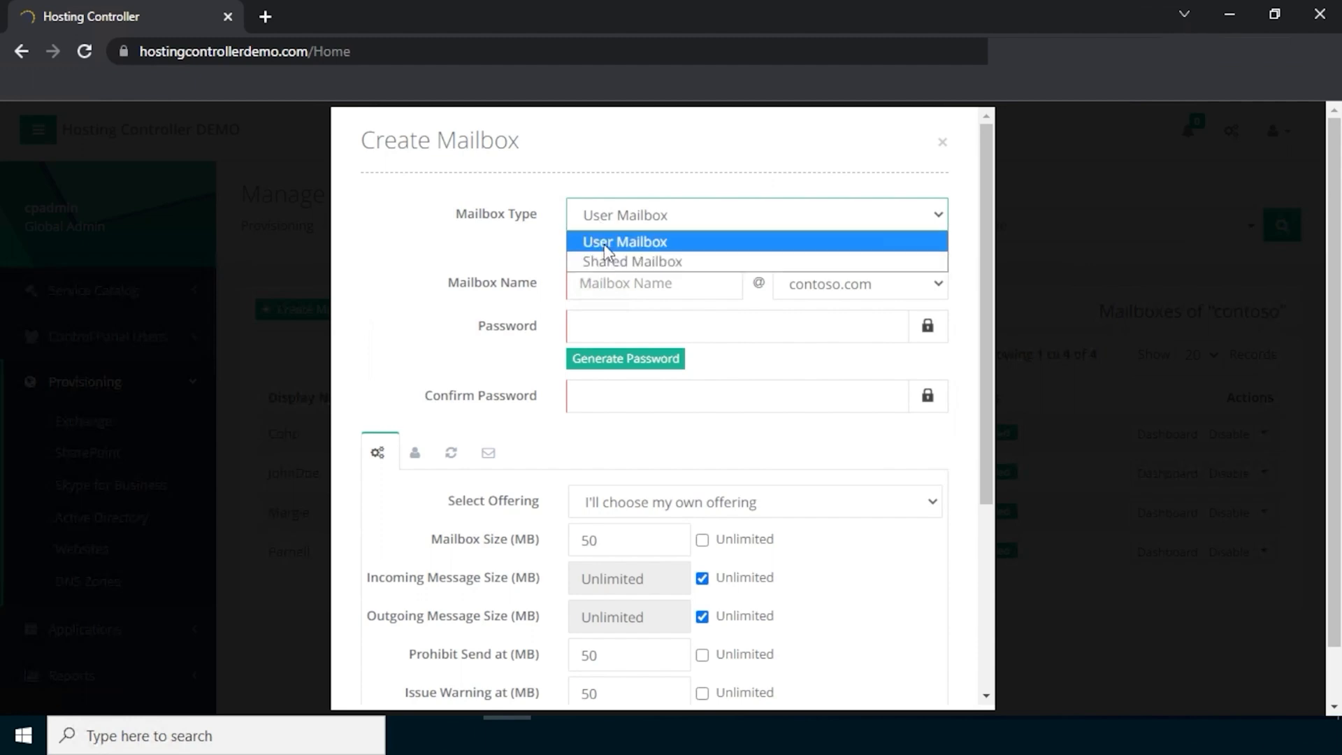
{"action": "mouse_move", "coordinate": [632, 261]}
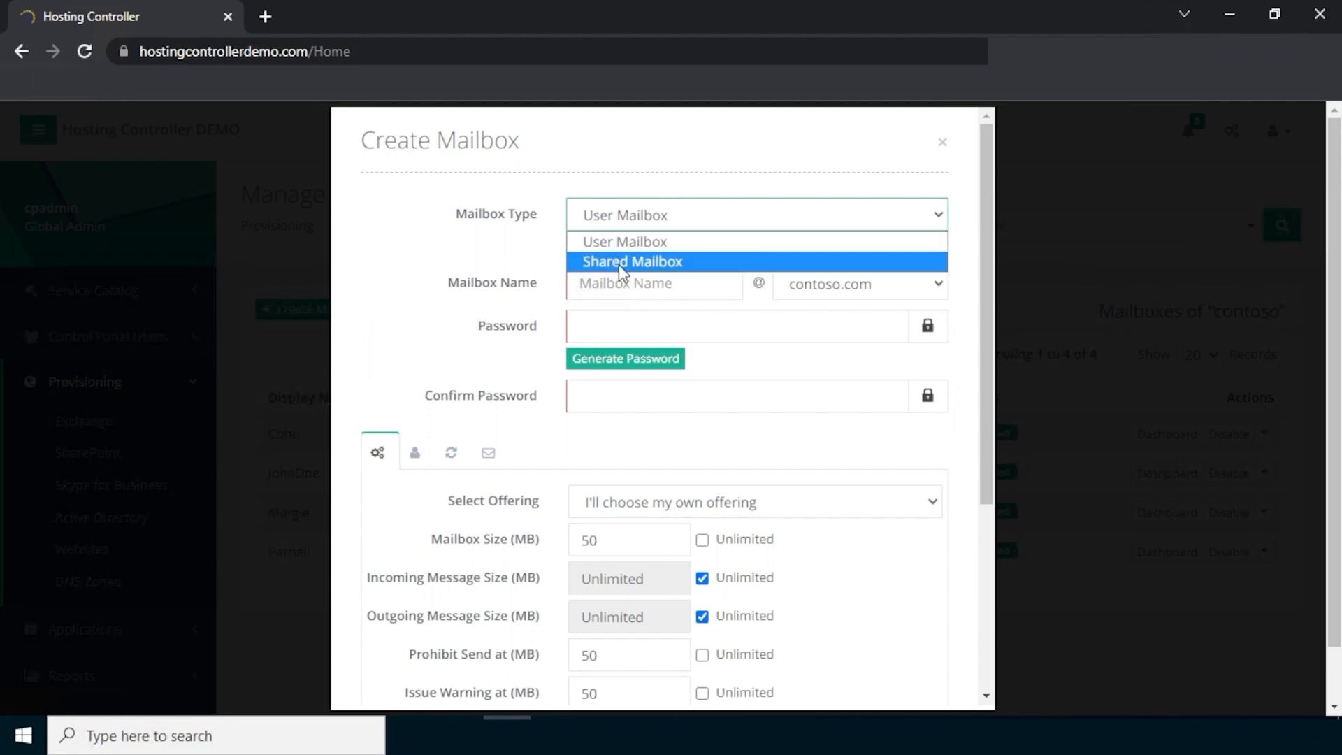
{"action": "mouse_move", "coordinate": [623, 241]}
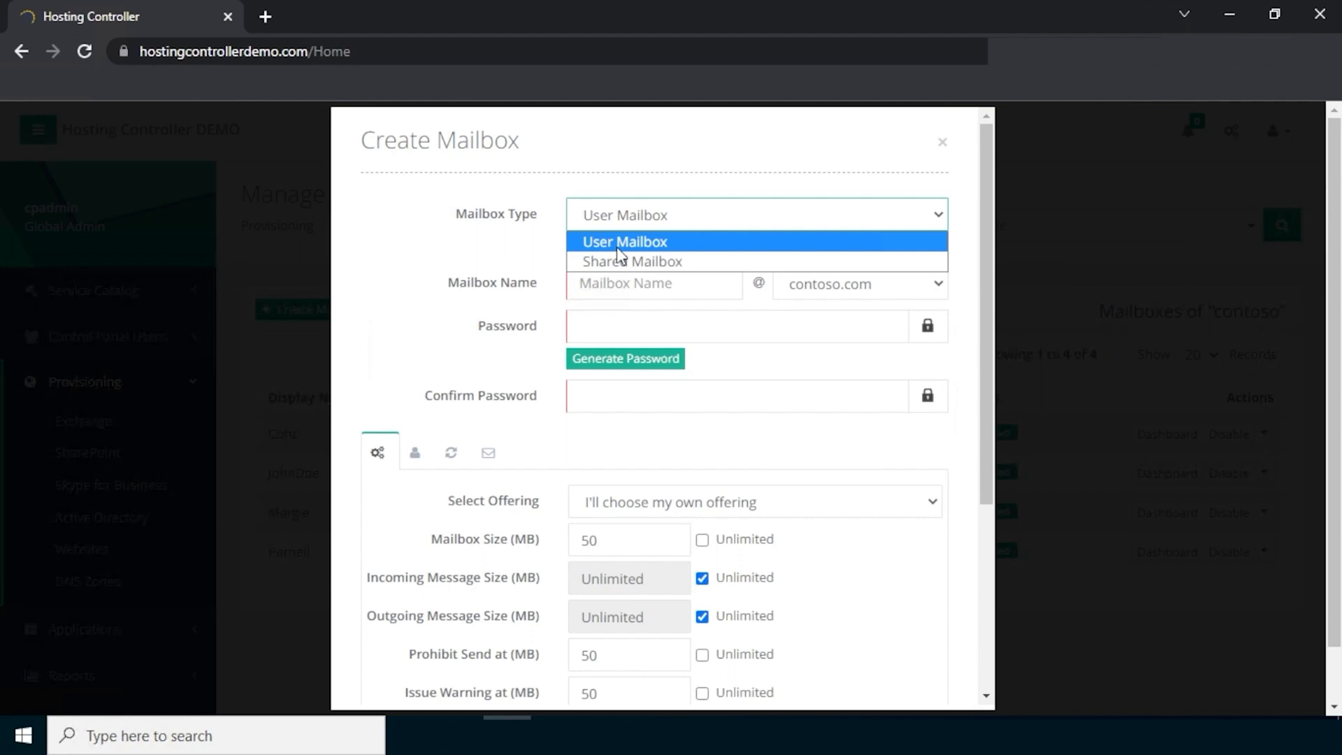
{"action": "left_click", "coordinate": [624, 242]}
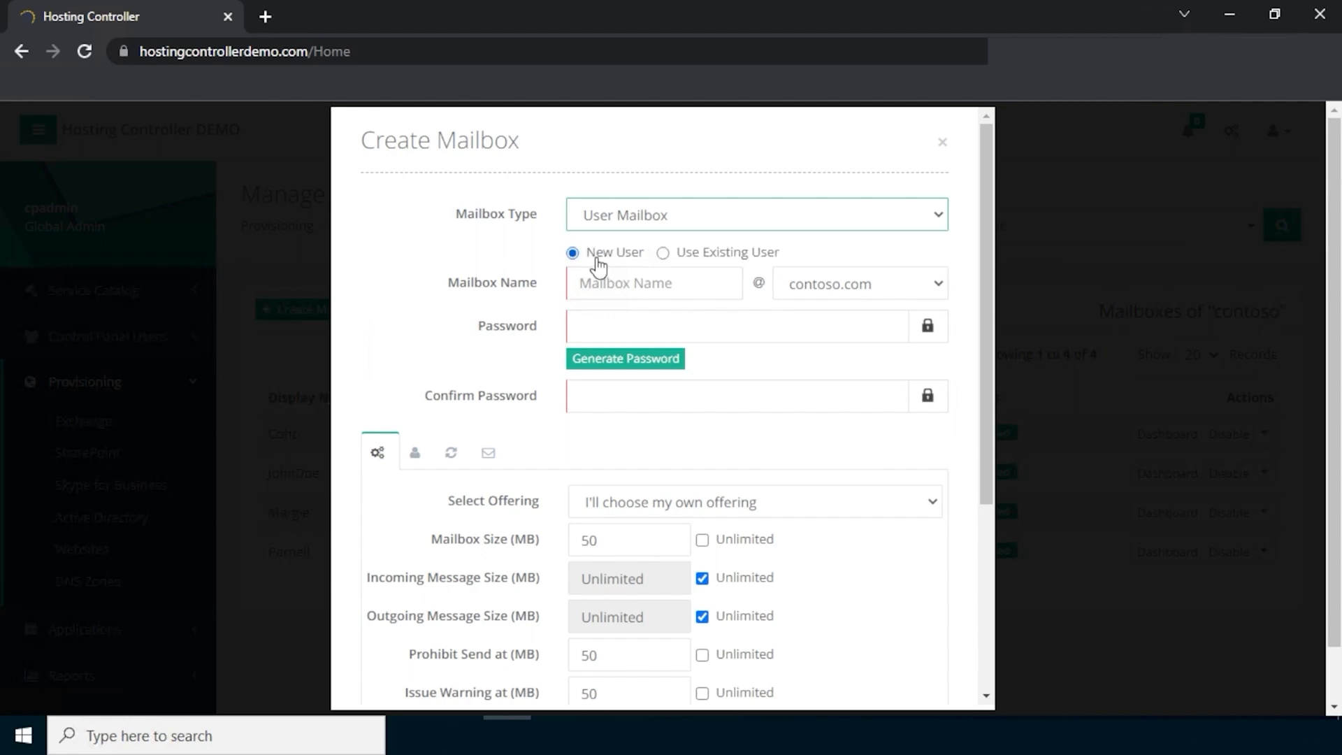
{"action": "mouse_move", "coordinate": [676, 268]}
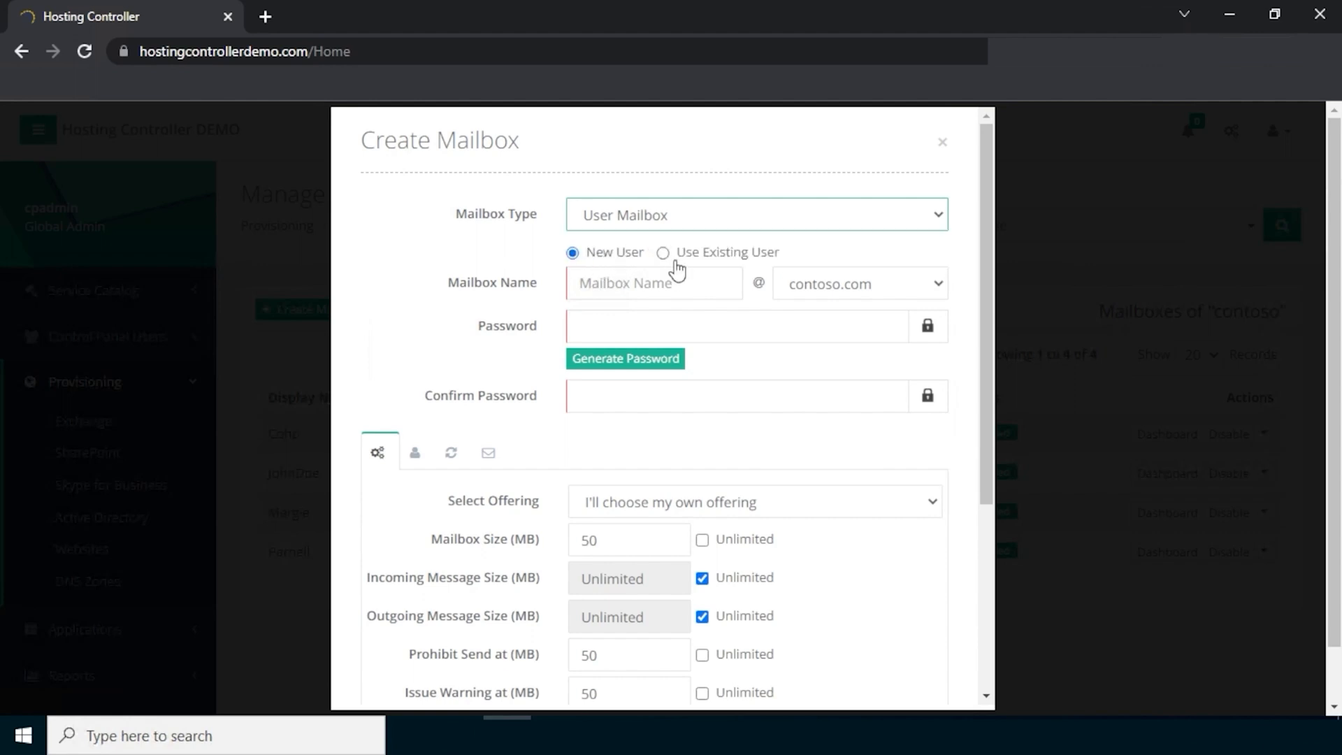
{"action": "left_click", "coordinate": [662, 251]}
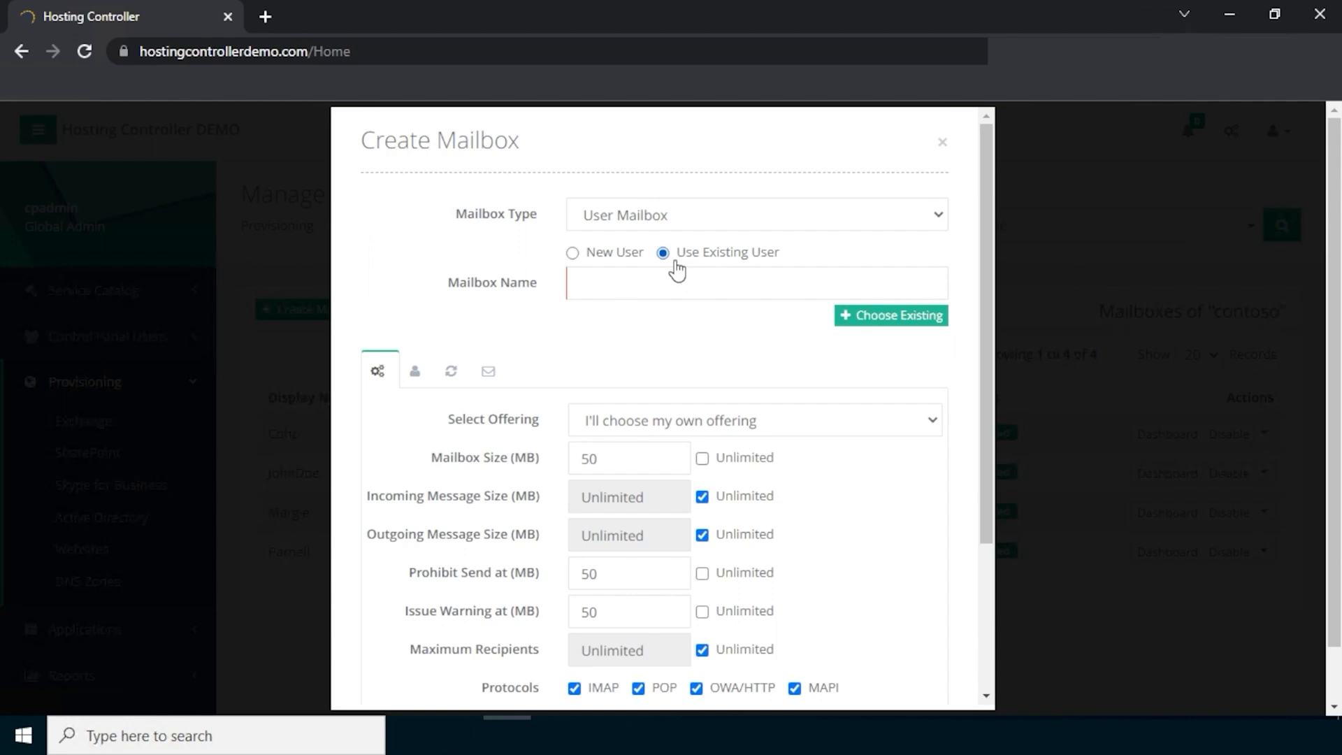
{"action": "left_click", "coordinate": [573, 251]}
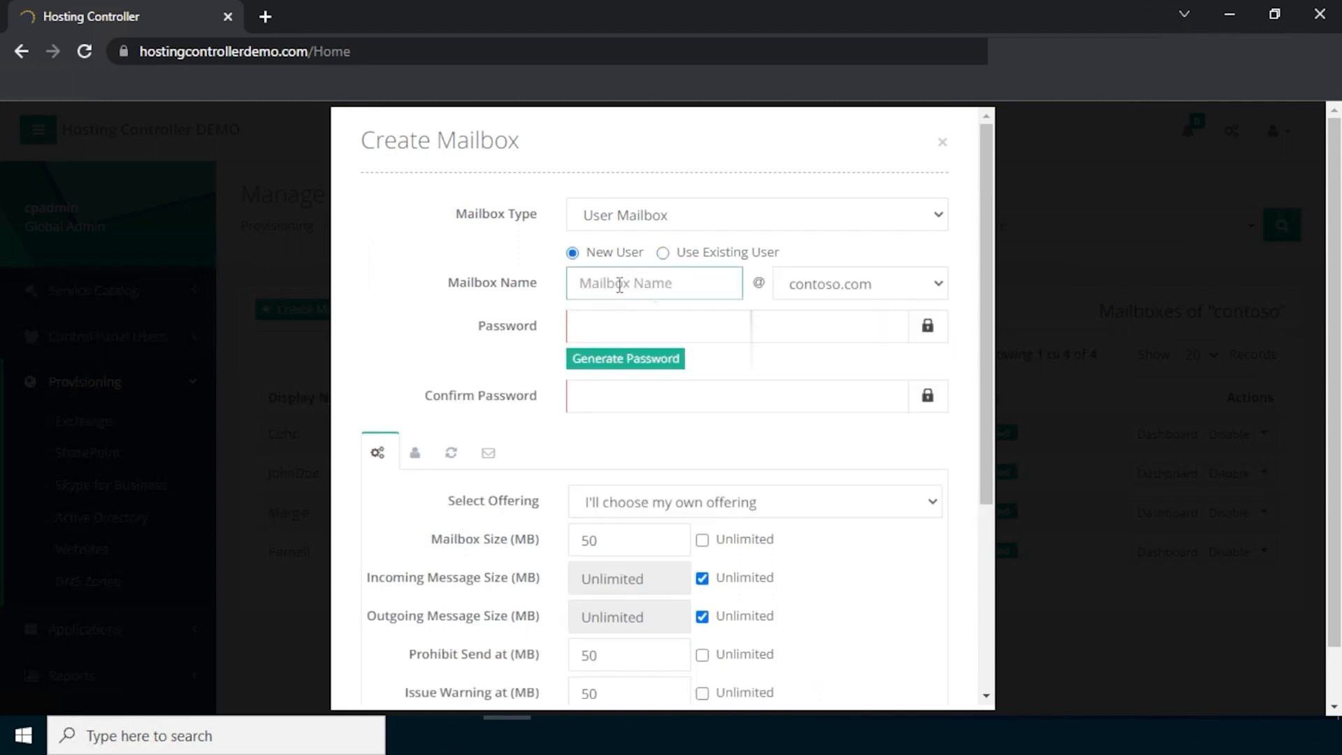
{"action": "type", "text": "Richard"}
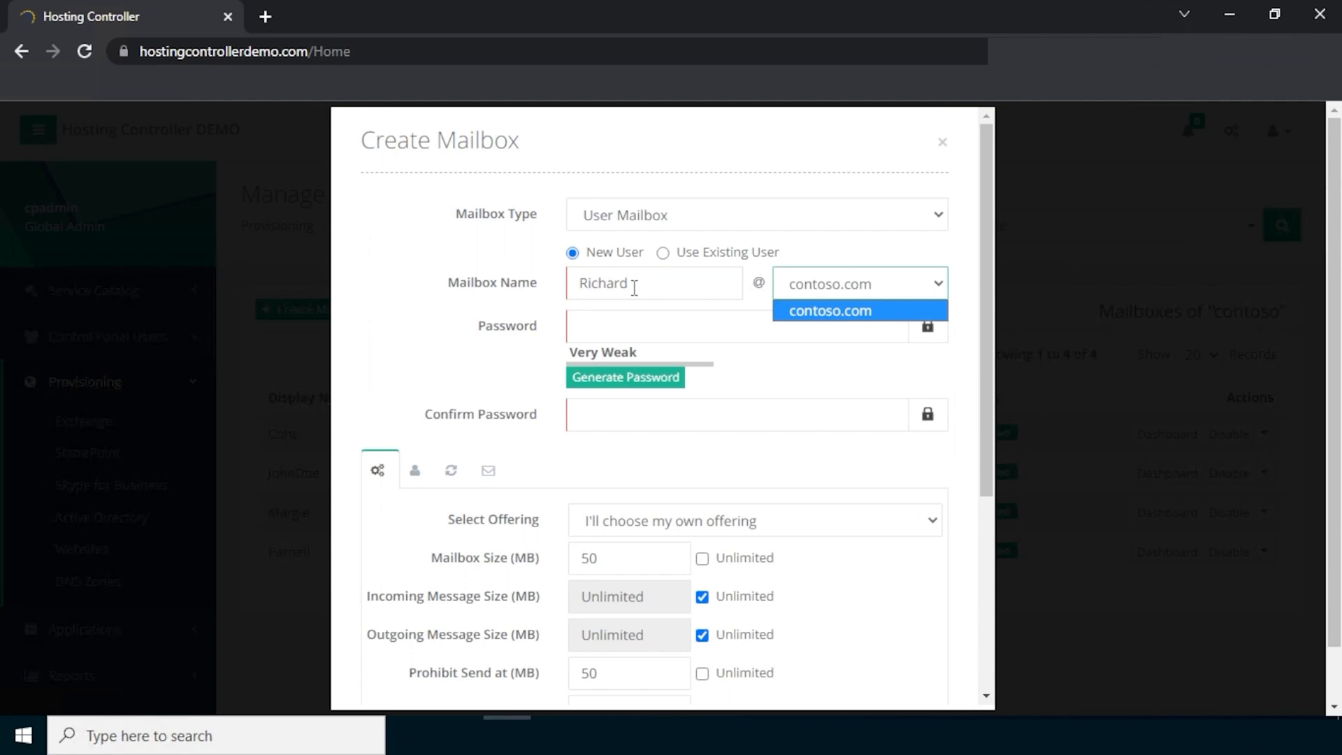
{"action": "left_click", "coordinate": [827, 310]}
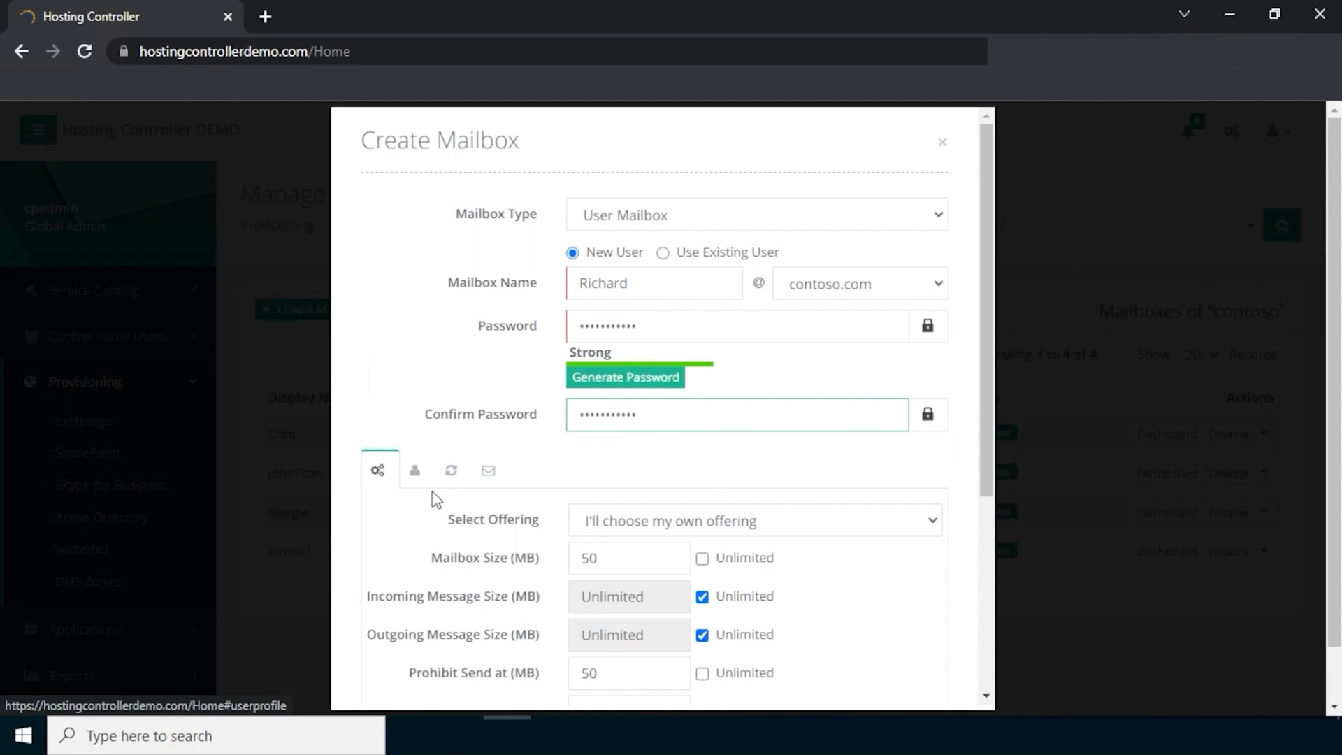
- Select the 10GB Mailbox Package offering and tick Change Password at next logon Yes
{"action": "left_click", "coordinate": [753, 519]}
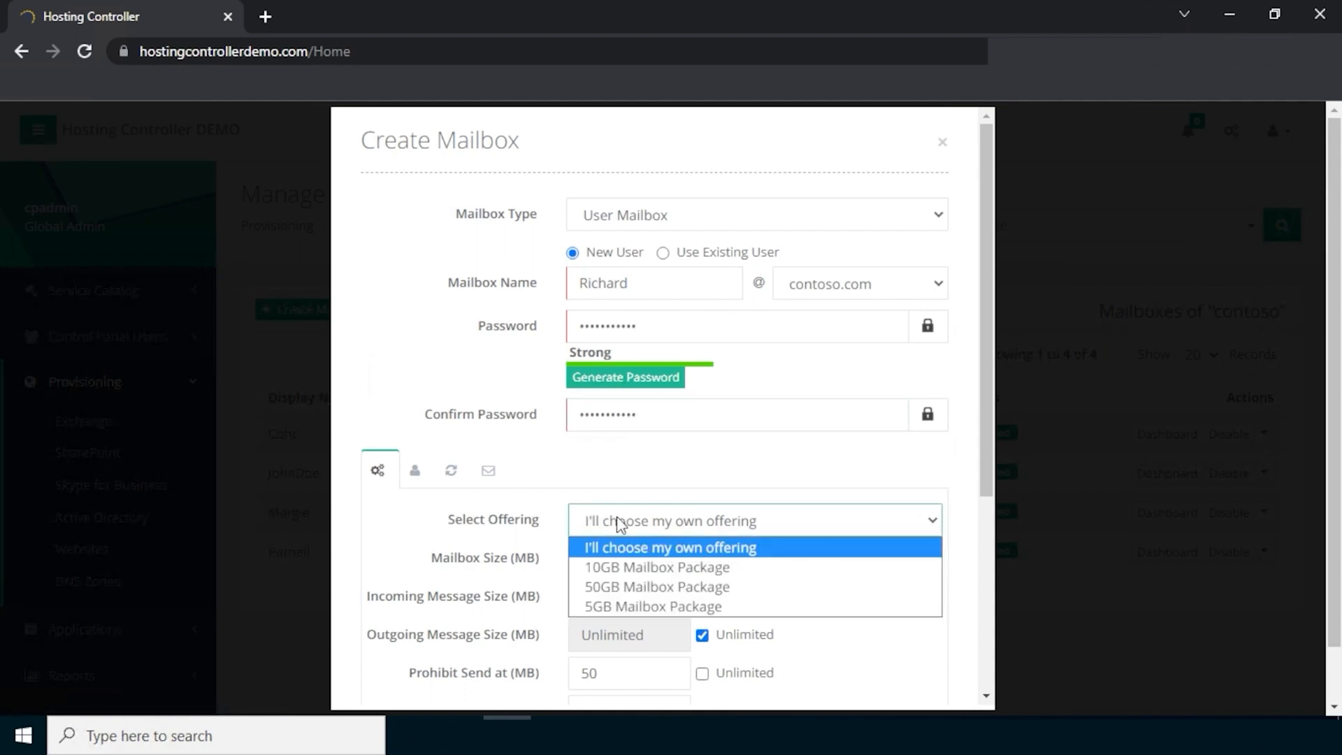
{"action": "left_click", "coordinate": [668, 546]}
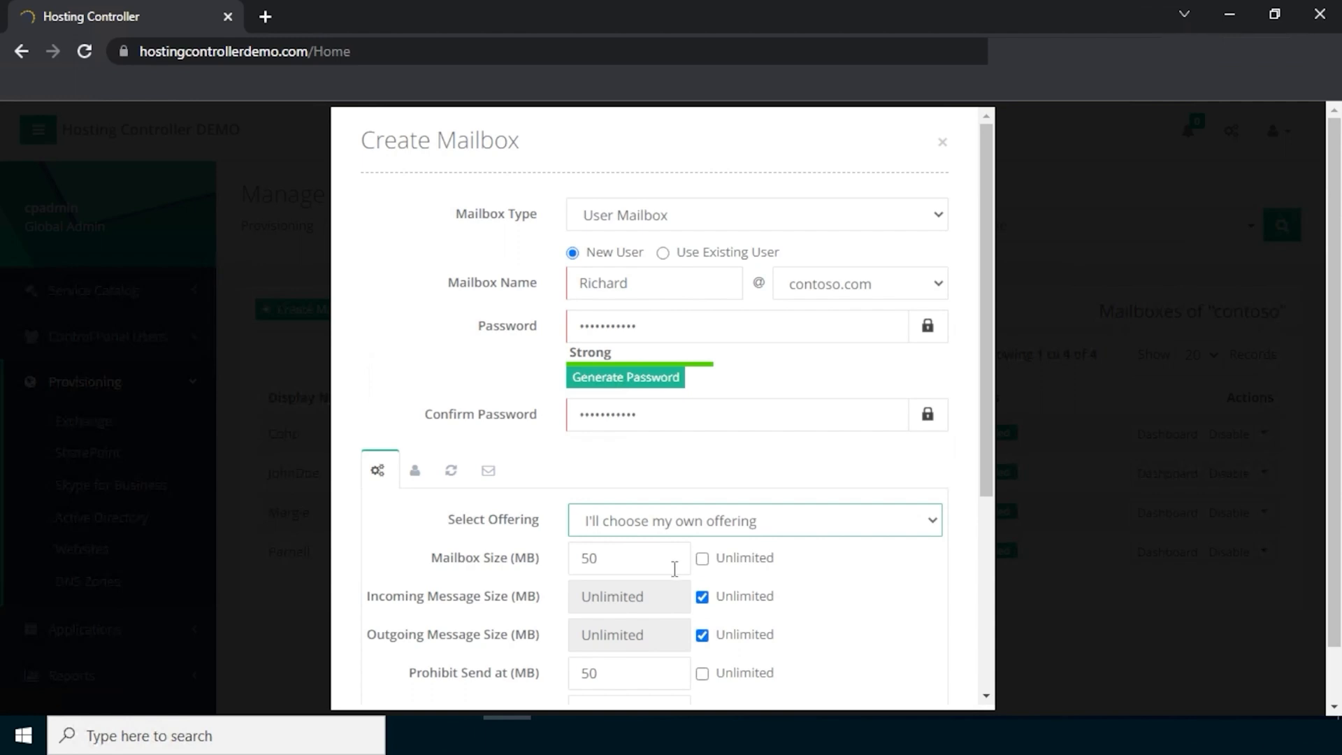
{"action": "left_click", "coordinate": [753, 520]}
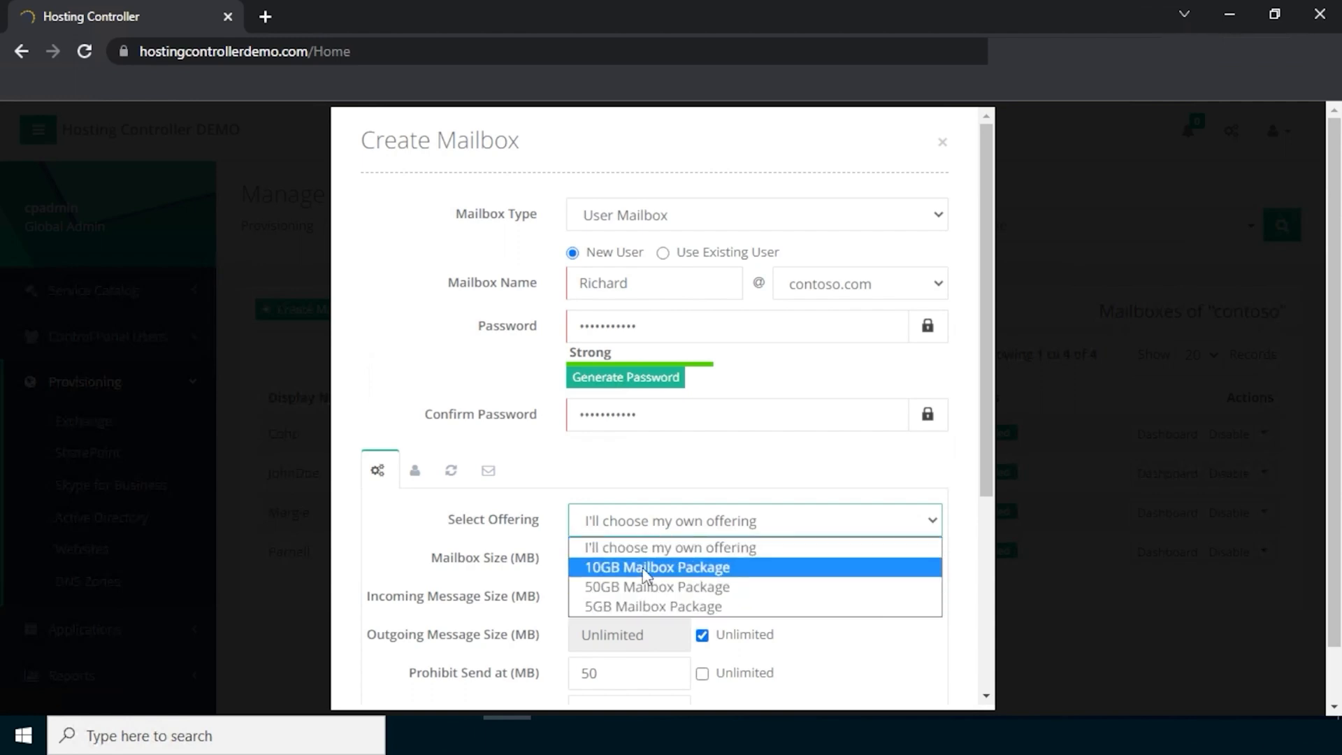
{"action": "mouse_move", "coordinate": [655, 586]}
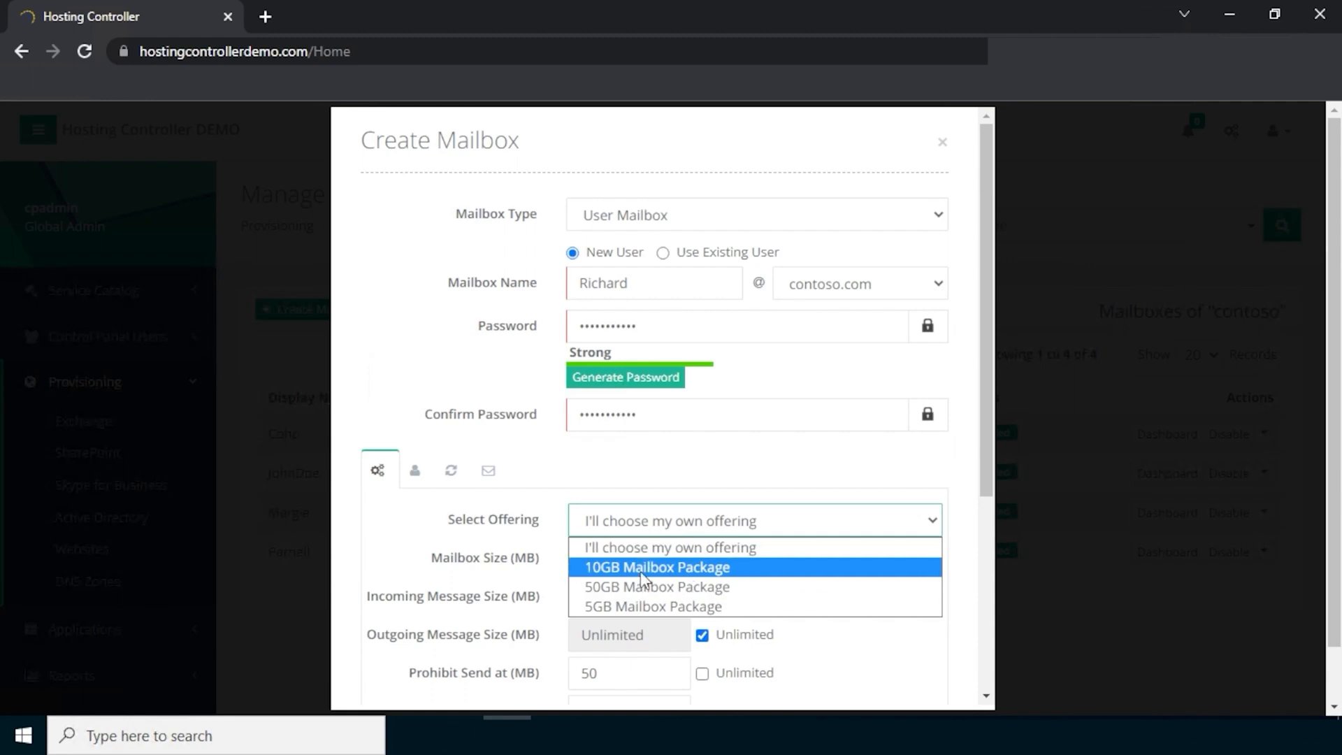
{"action": "left_click", "coordinate": [657, 566]}
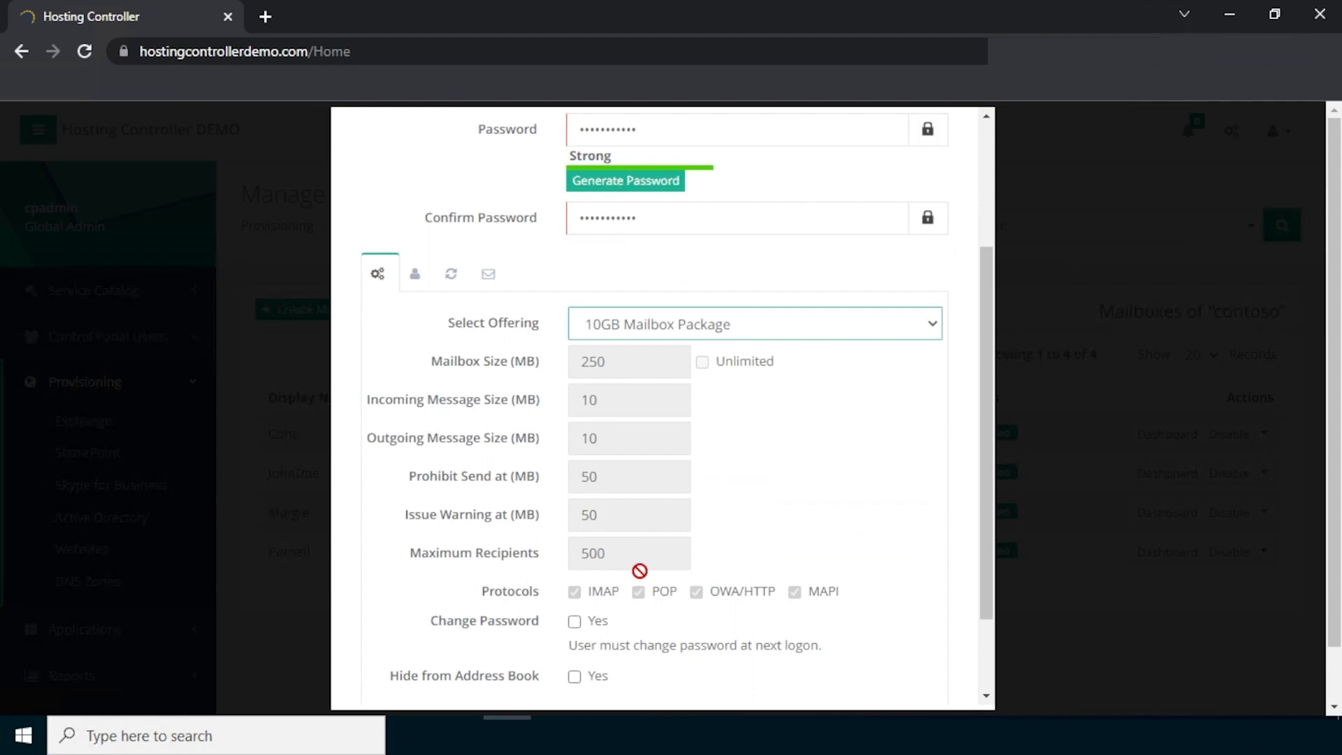
{"action": "mouse_move", "coordinate": [728, 563]}
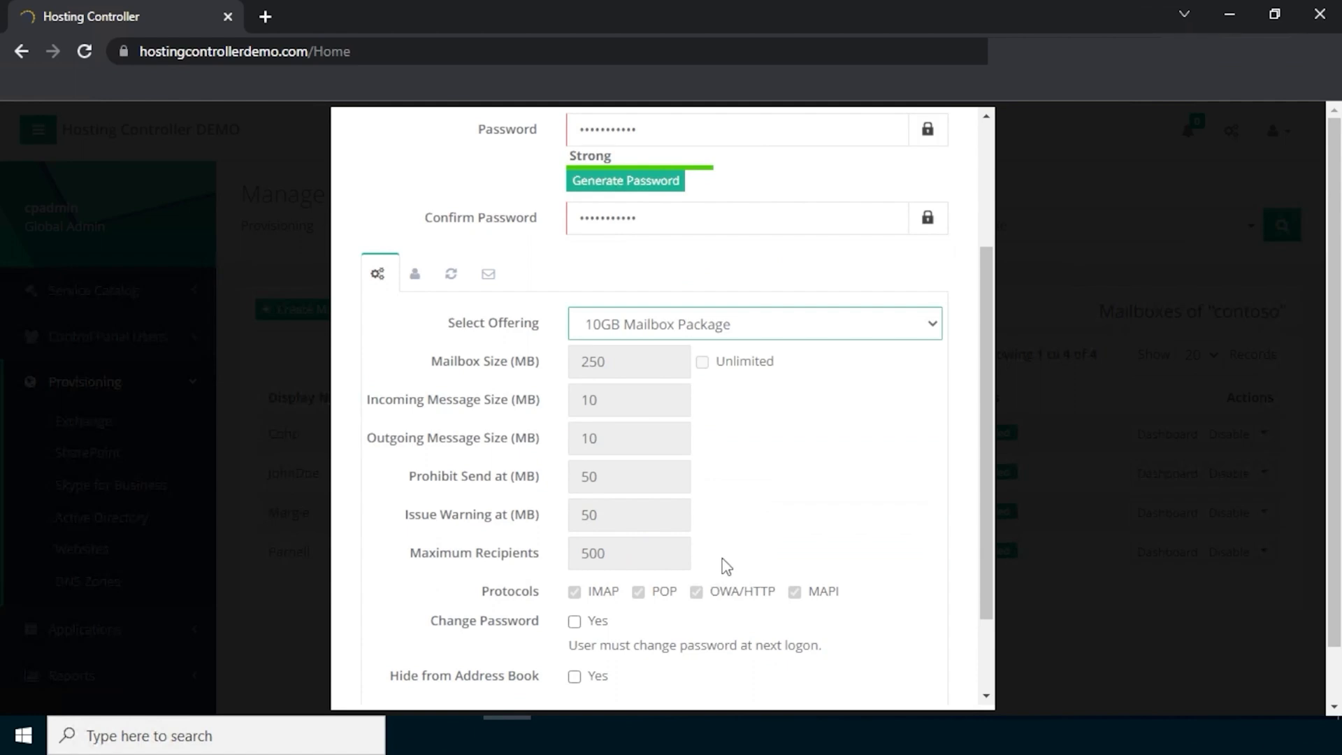
{"action": "mouse_move", "coordinate": [587, 617]}
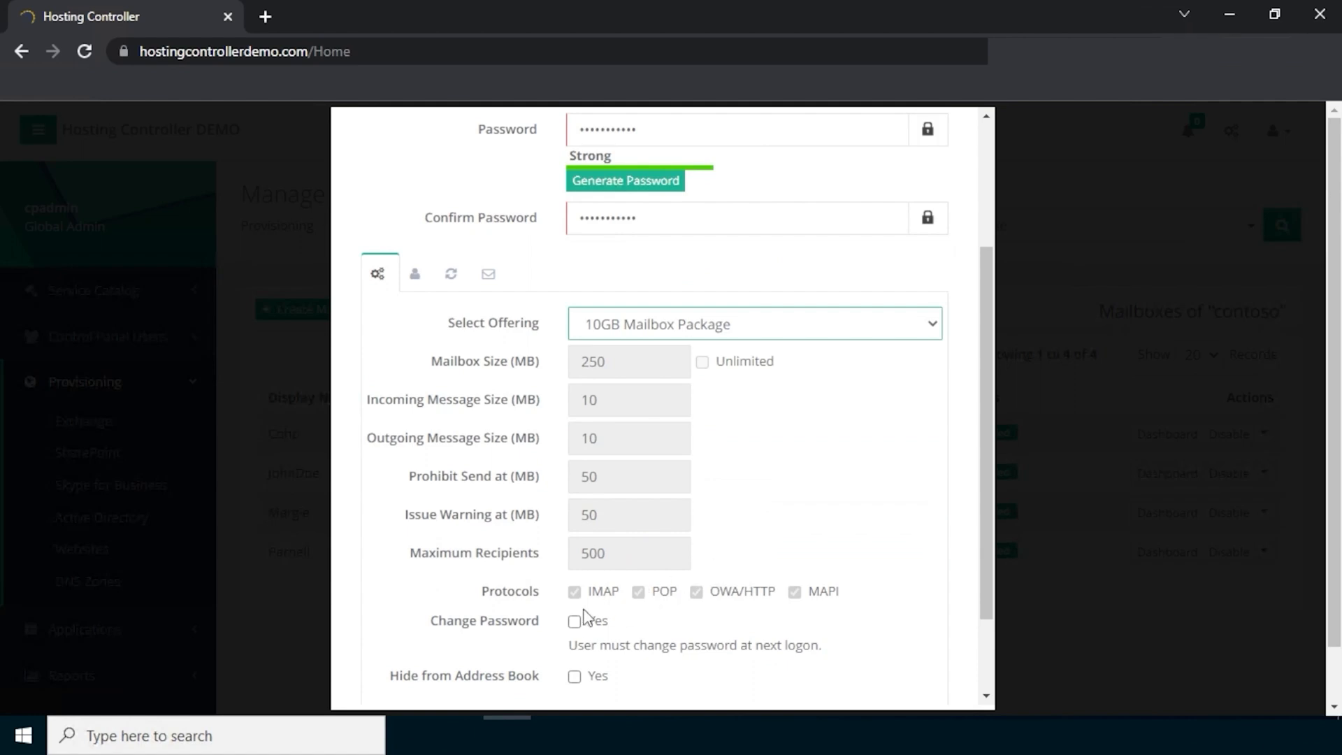
{"action": "left_click", "coordinate": [574, 621]}
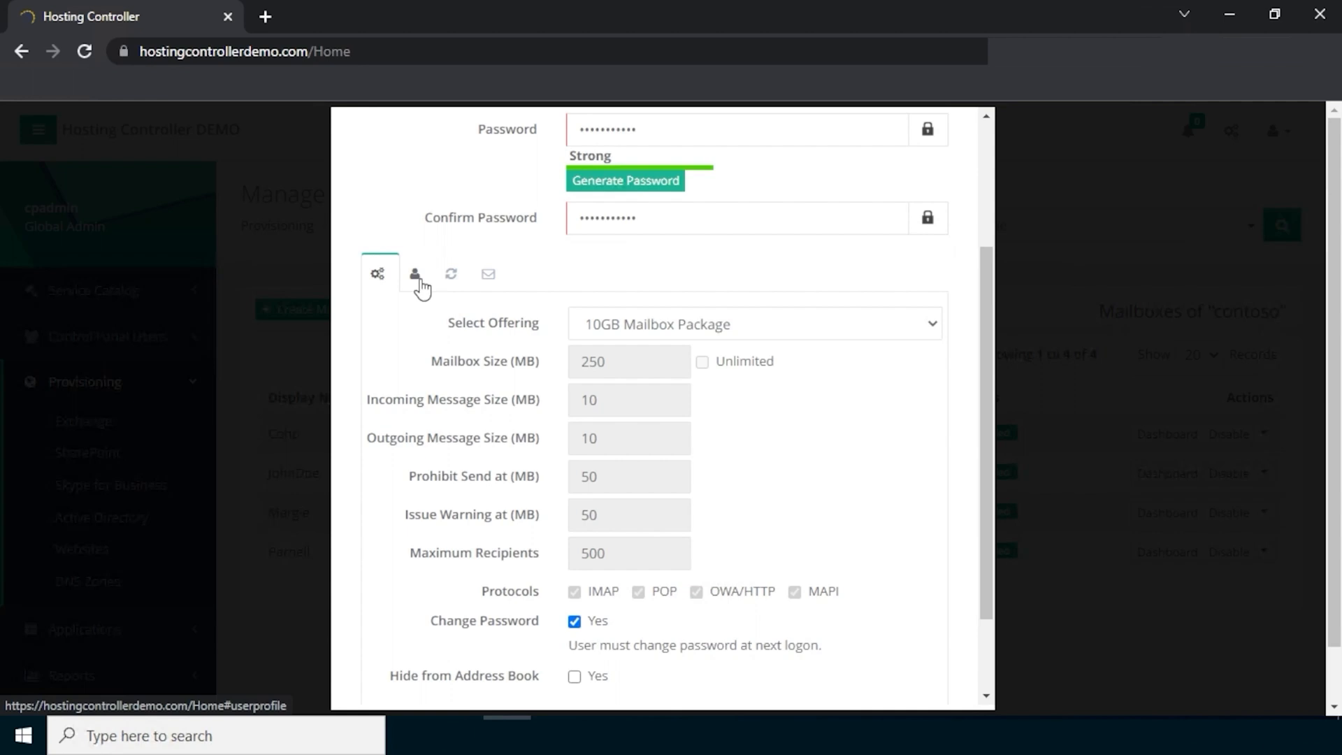
- Review the user profile, ActiveSync policy and OWA Policy Settings tabs of the new mailbox
{"action": "left_click", "coordinate": [415, 273]}
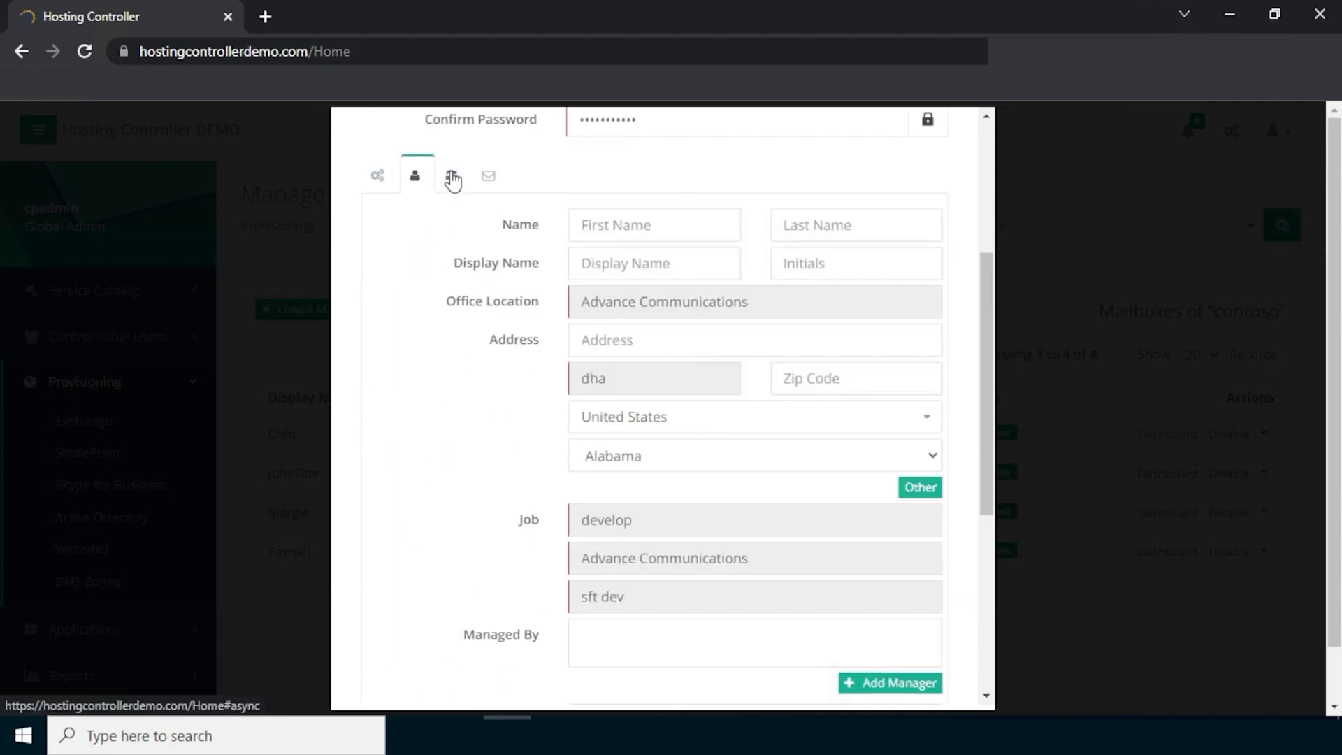
{"action": "left_click", "coordinate": [452, 176]}
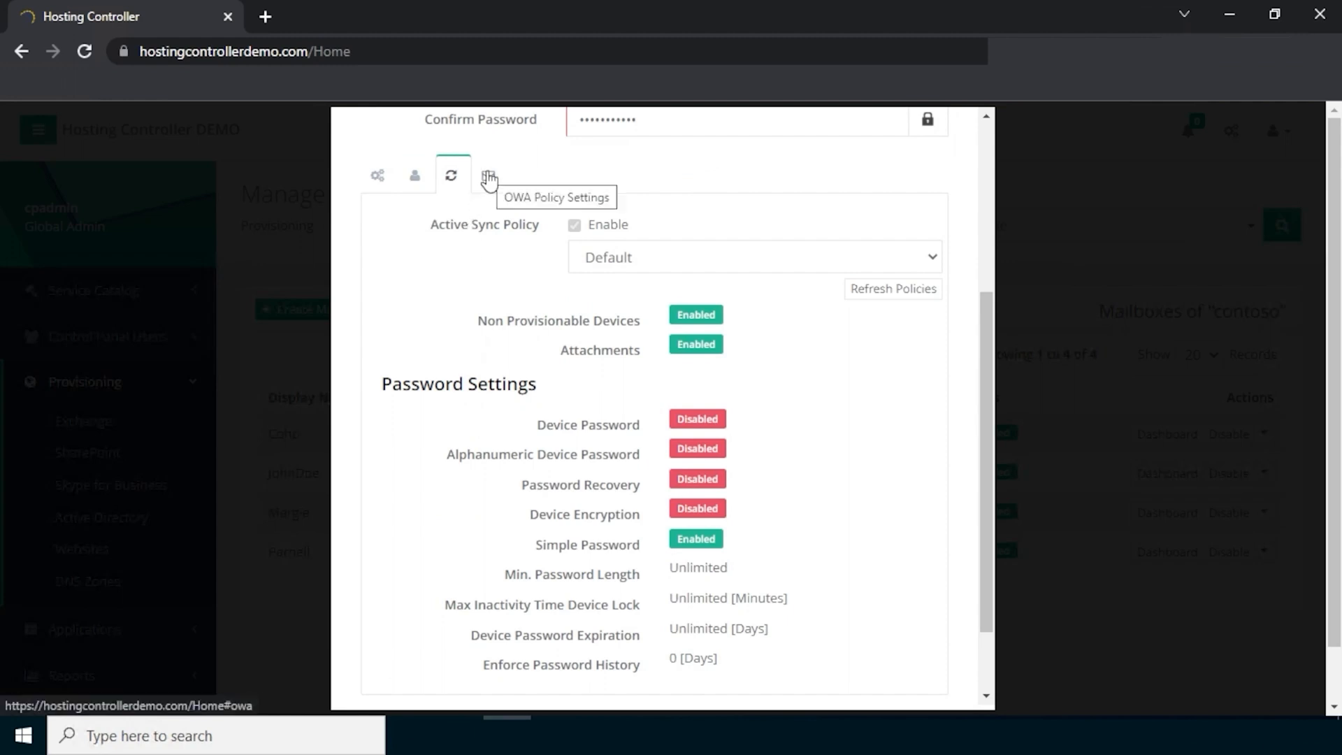
{"action": "left_click", "coordinate": [489, 176]}
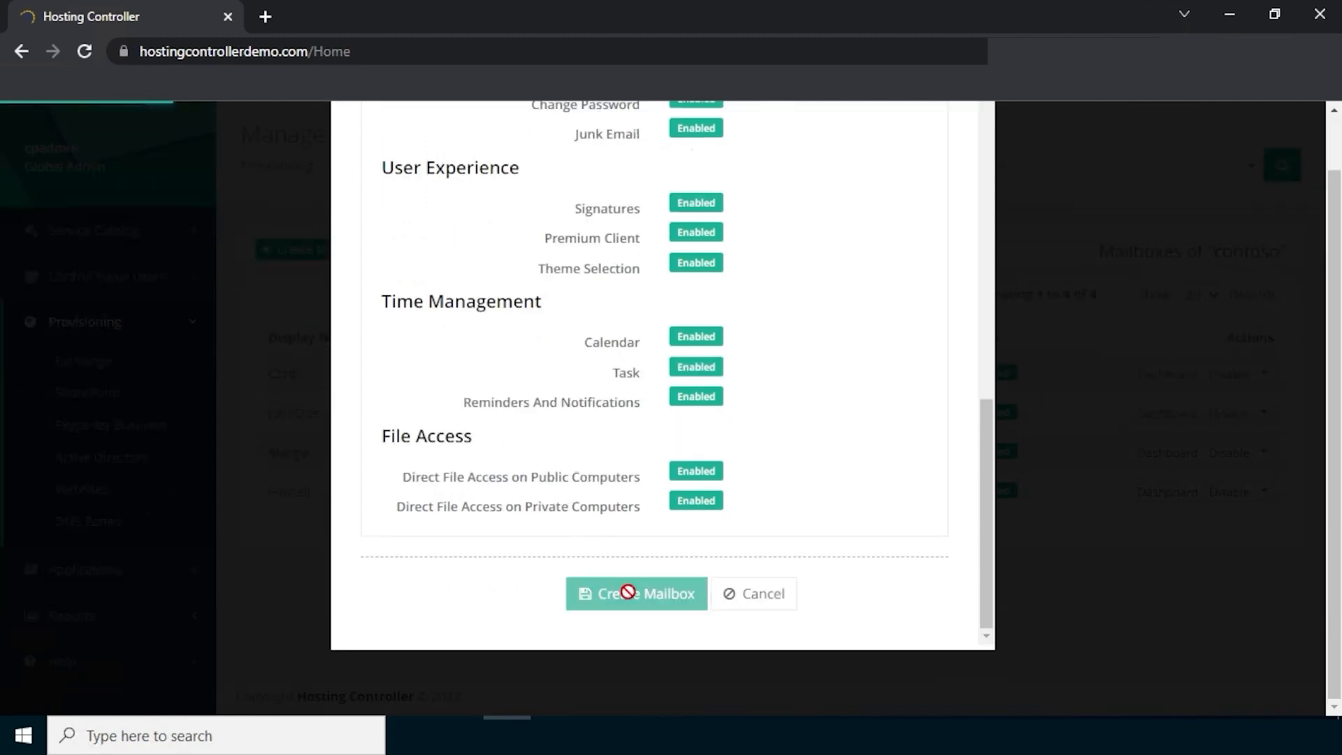
- Create the mailbox and dismiss the success message so Richard shows as contoso's fifth mailbox
{"action": "left_click", "coordinate": [635, 593]}
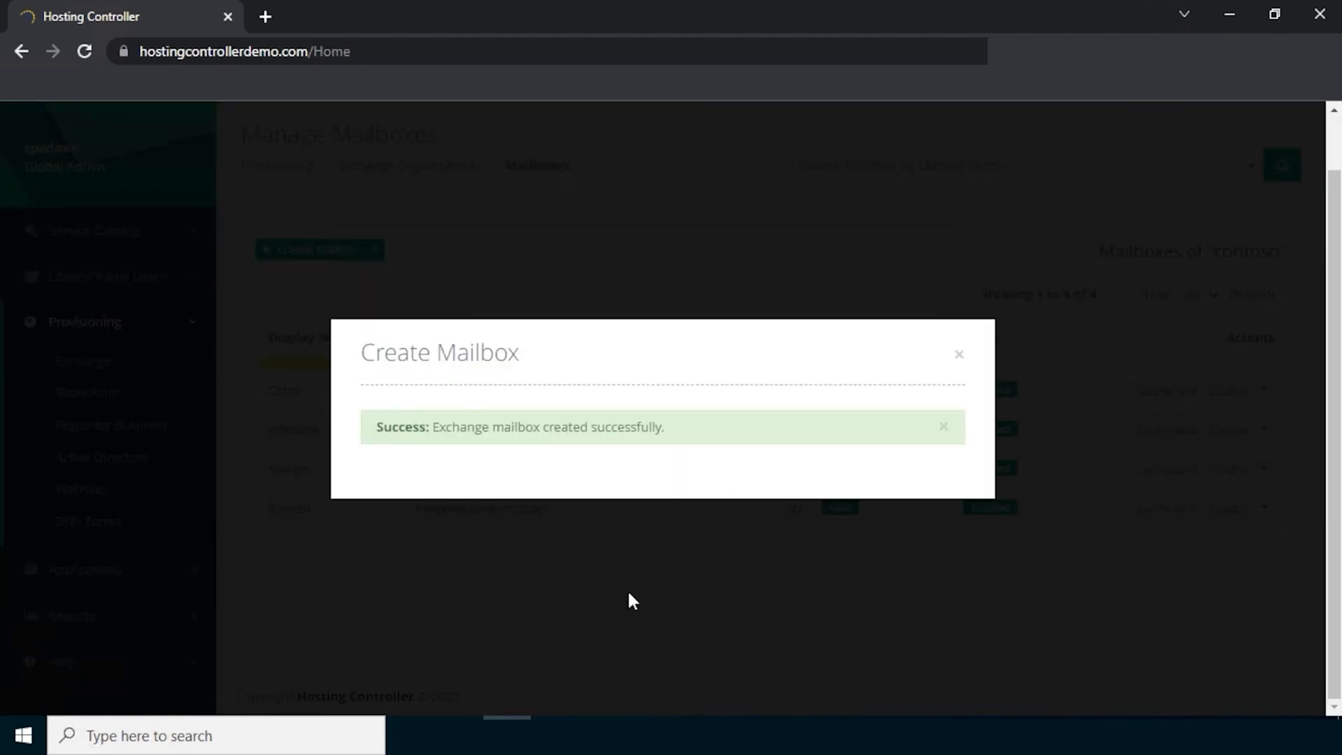
{"action": "left_click", "coordinate": [957, 354]}
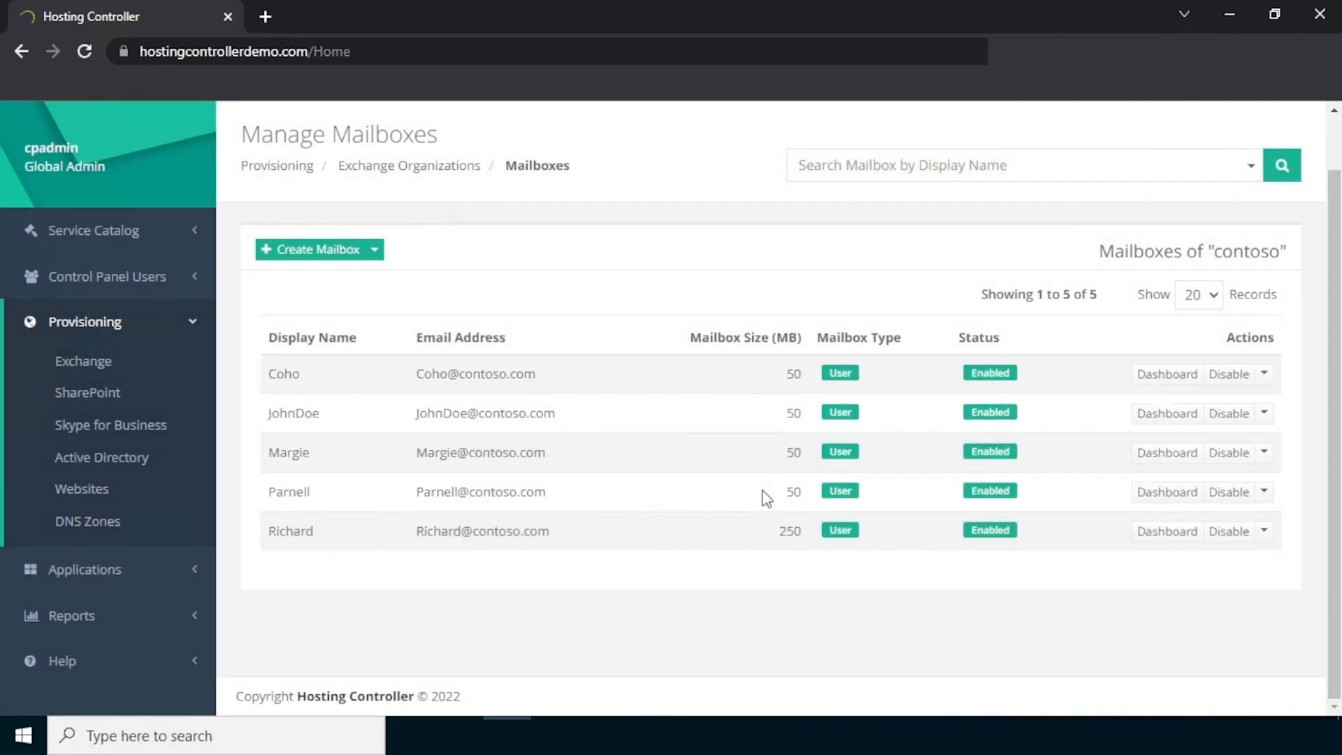
{"action": "mouse_move", "coordinate": [1107, 533]}
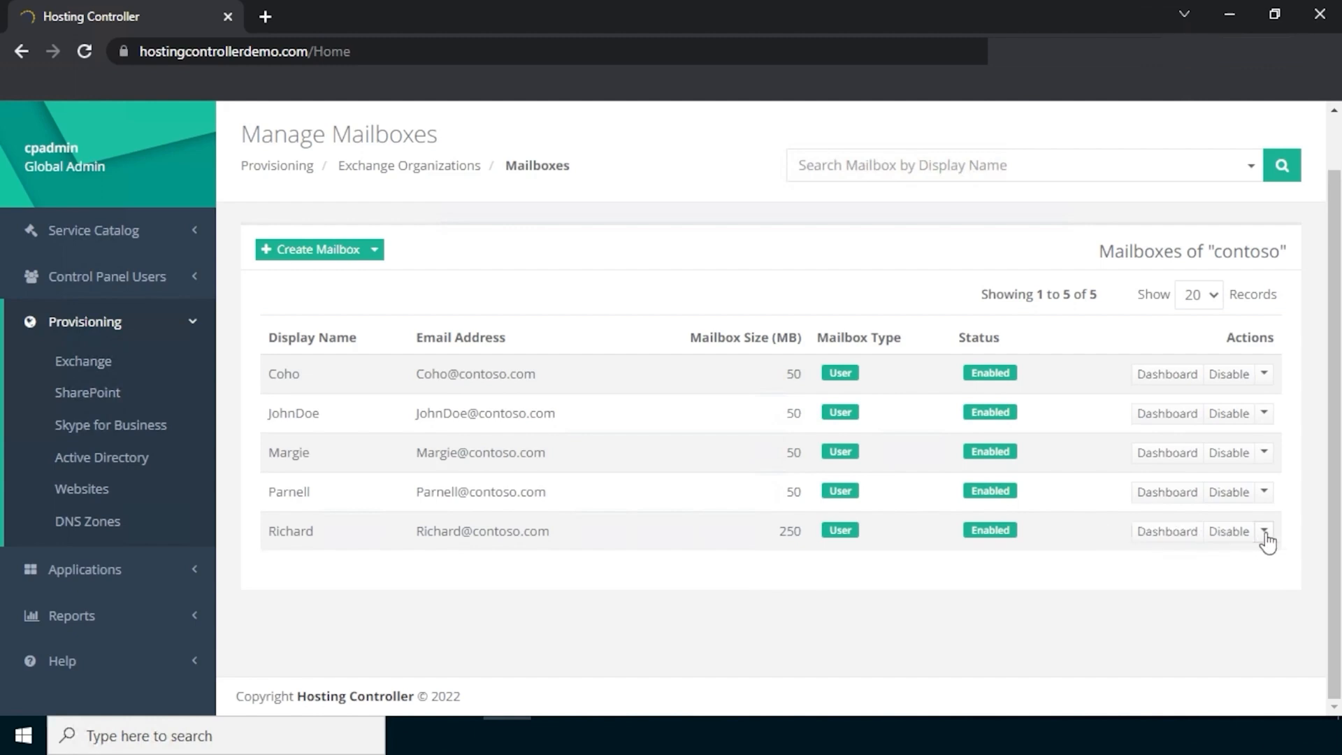
{"action": "left_click", "coordinate": [1263, 531]}
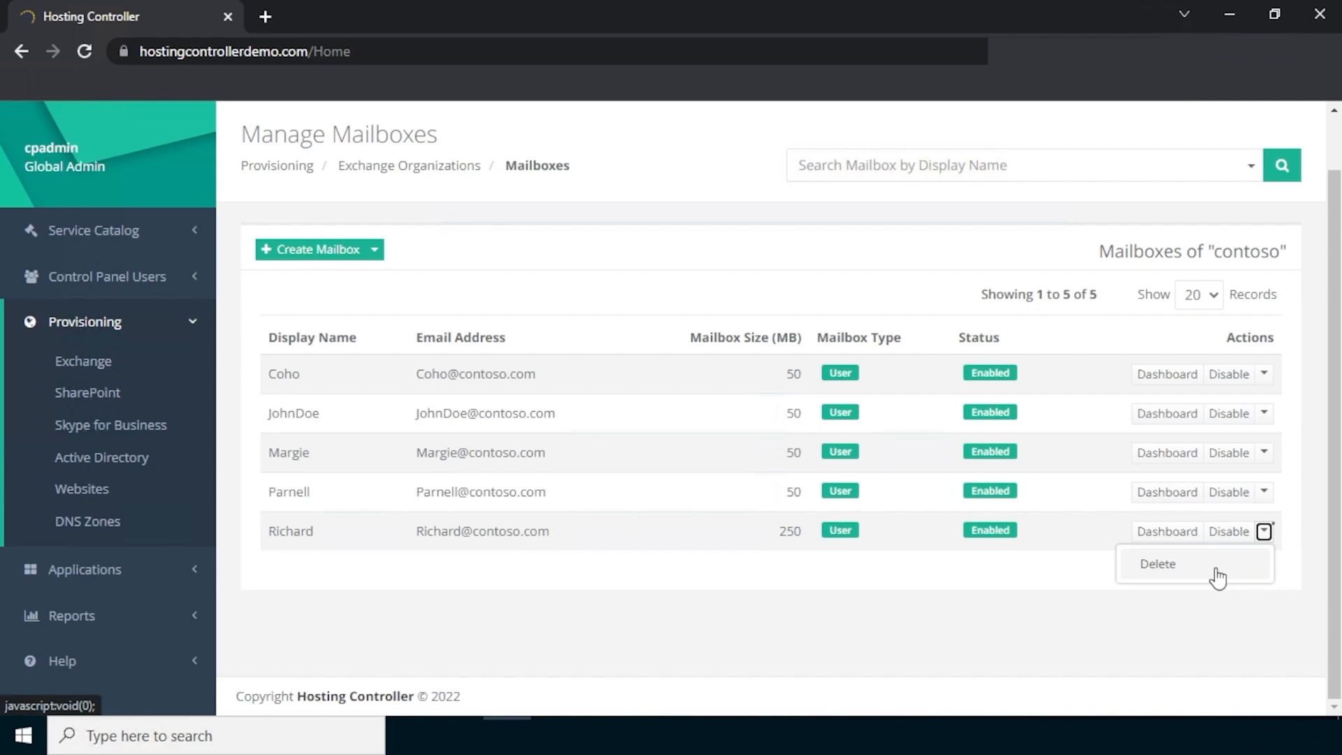
{"action": "left_click", "coordinate": [1227, 531]}
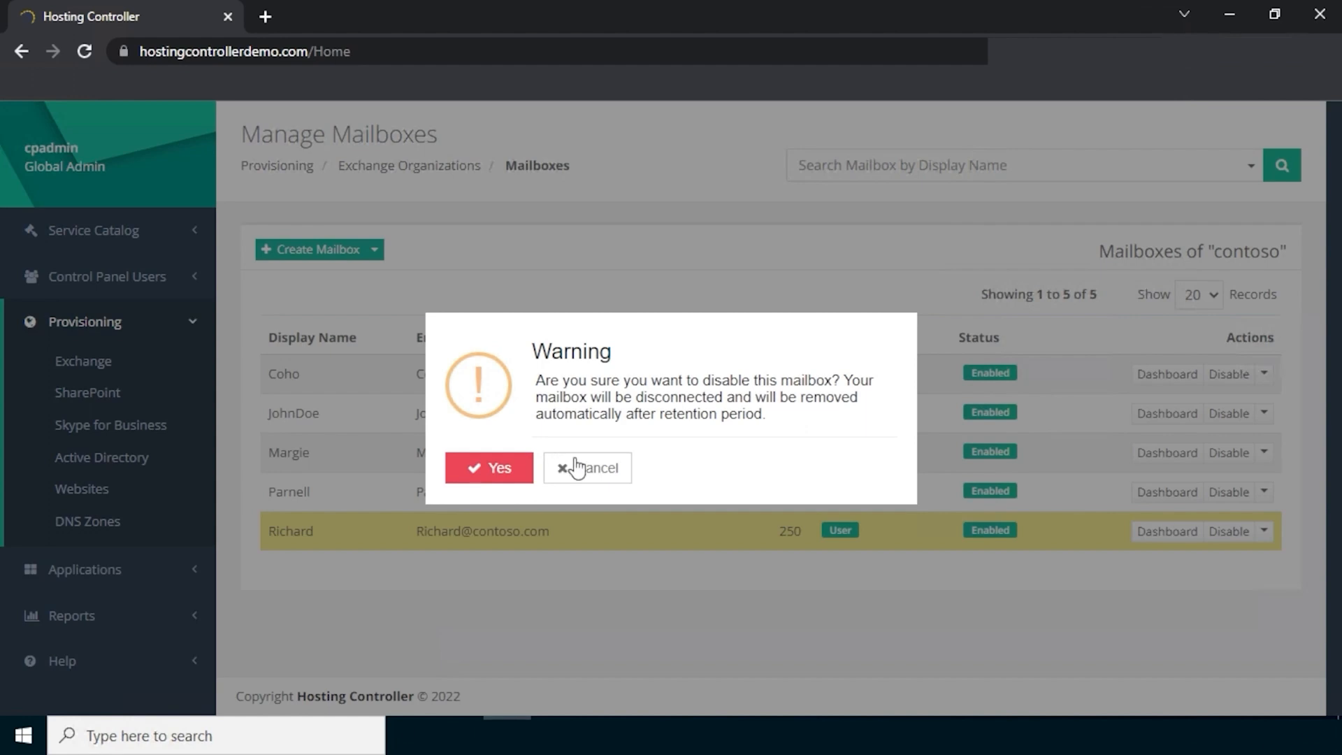
{"action": "left_click", "coordinate": [585, 467]}
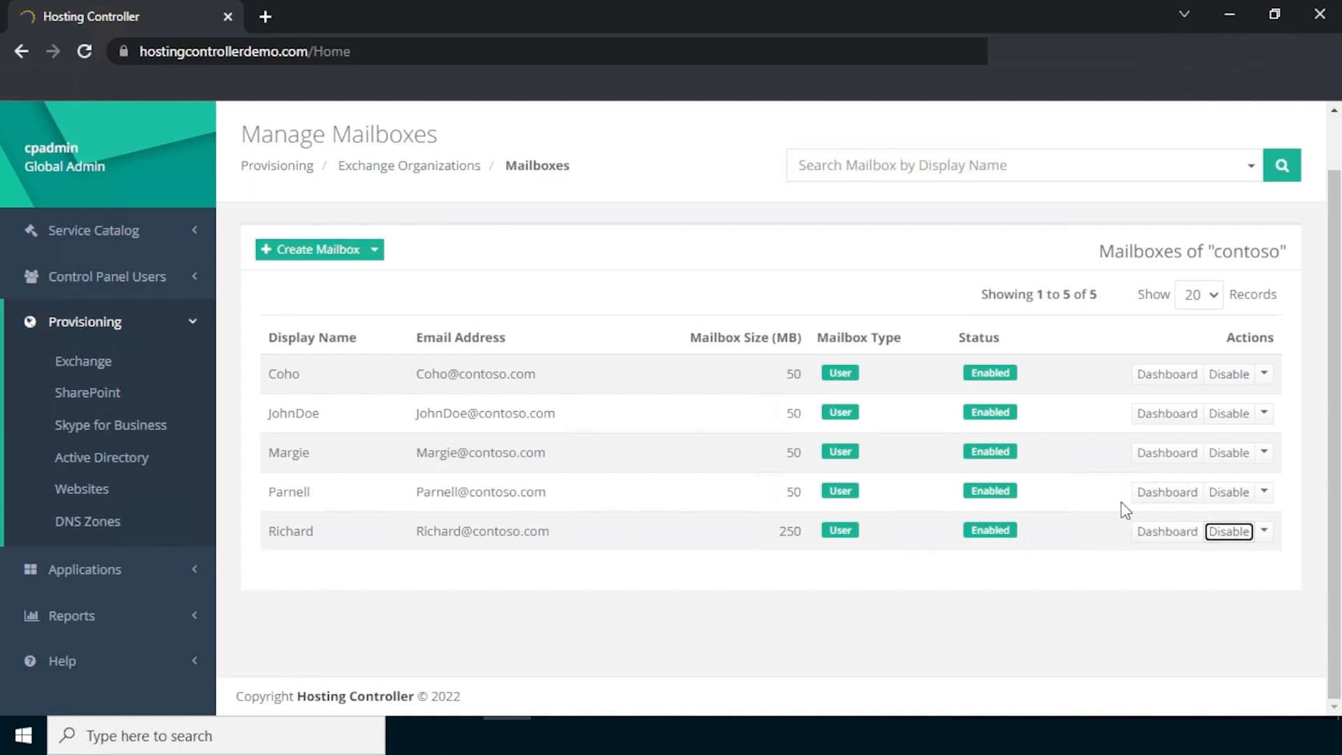
{"action": "left_click", "coordinate": [1264, 531]}
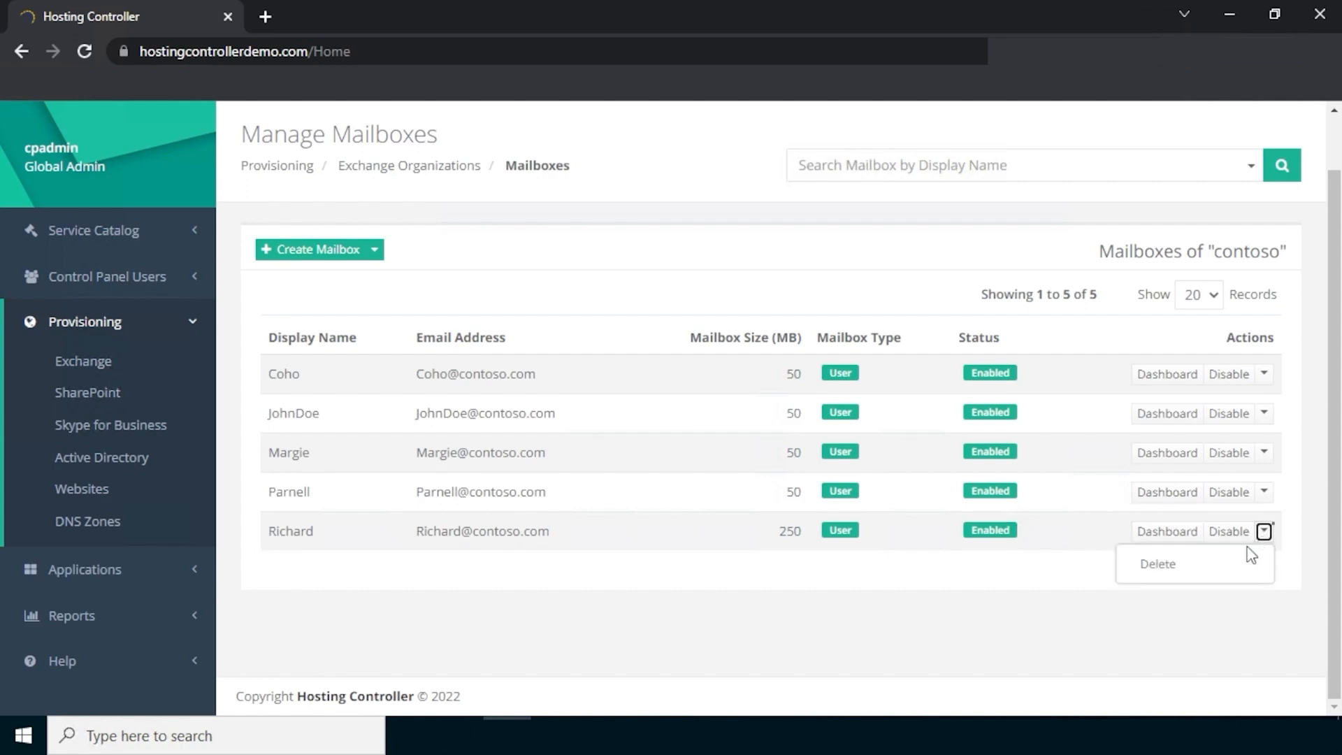
{"action": "left_click", "coordinate": [1156, 563]}
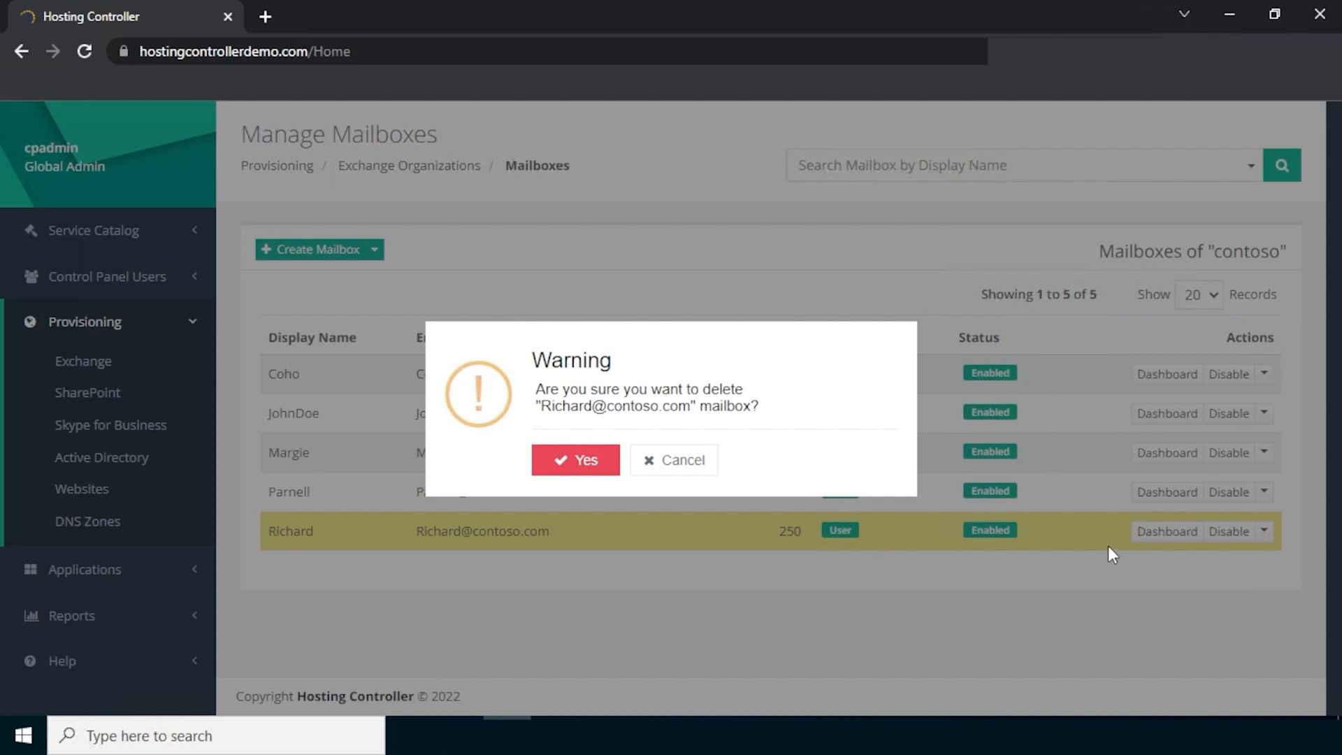
{"action": "mouse_move", "coordinate": [675, 478]}
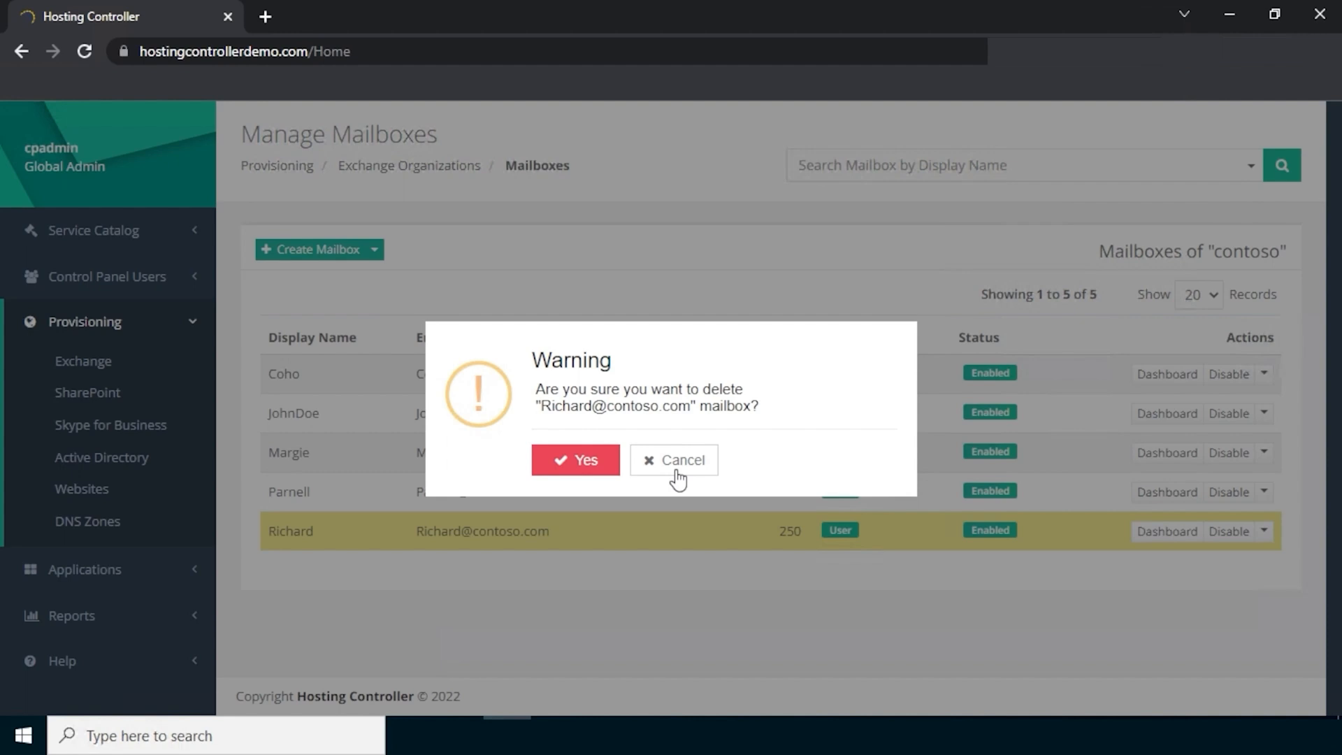
{"action": "left_click", "coordinate": [673, 460]}
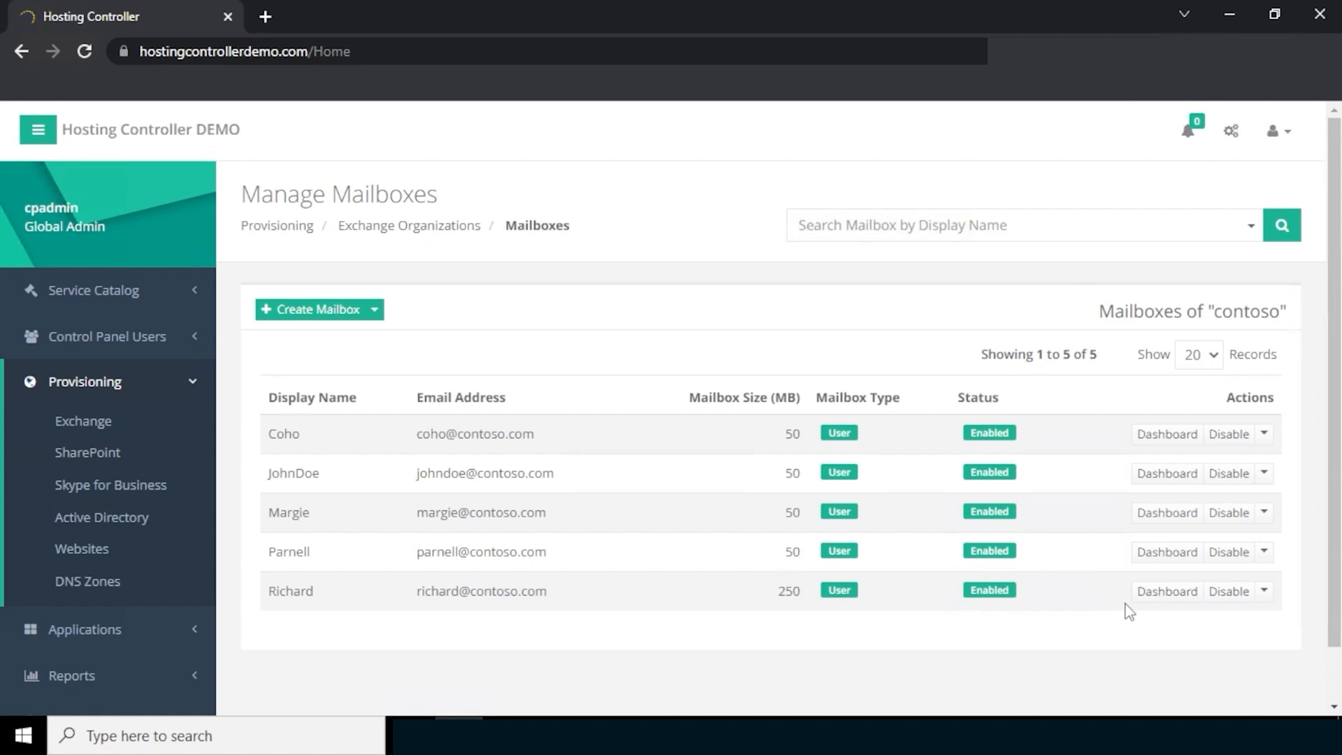
{"action": "mouse_move", "coordinate": [1179, 365]}
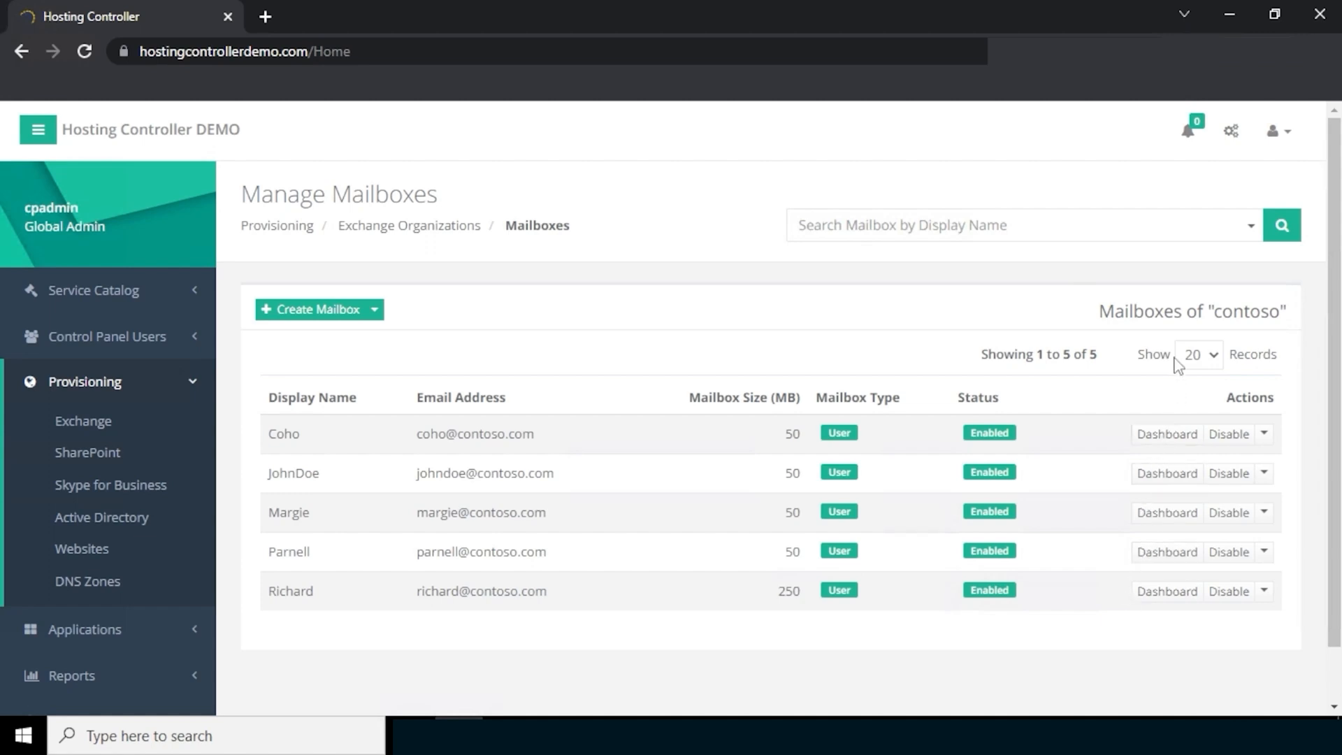
{"action": "left_click", "coordinate": [1229, 130]}
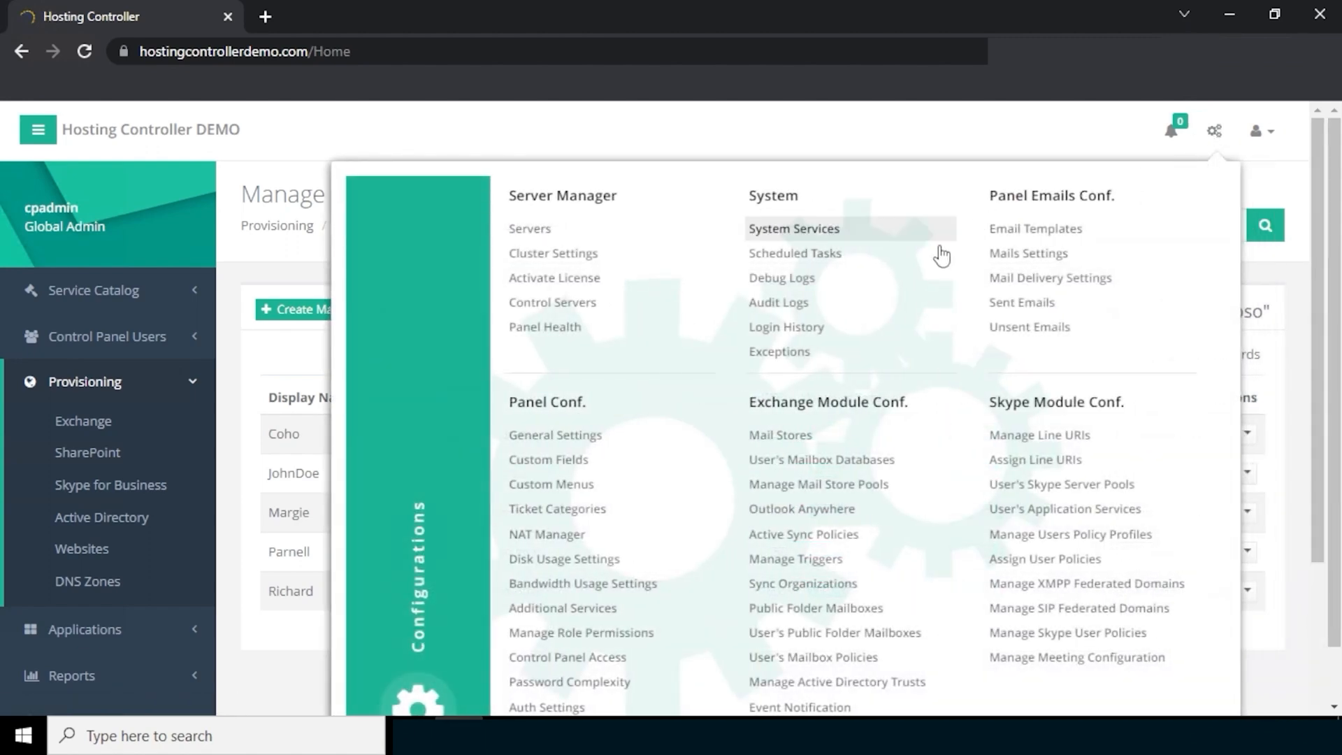
{"action": "mouse_move", "coordinate": [779, 302]}
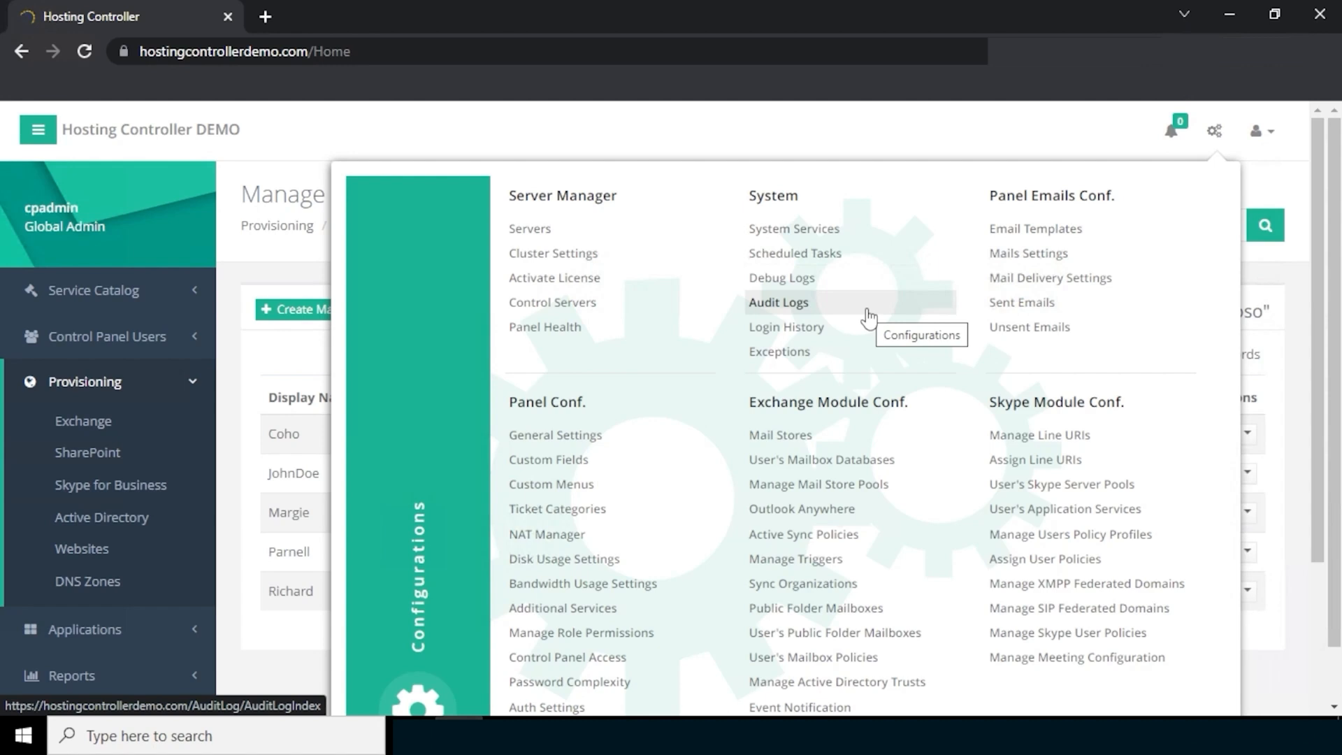
{"action": "left_click", "coordinate": [779, 302]}
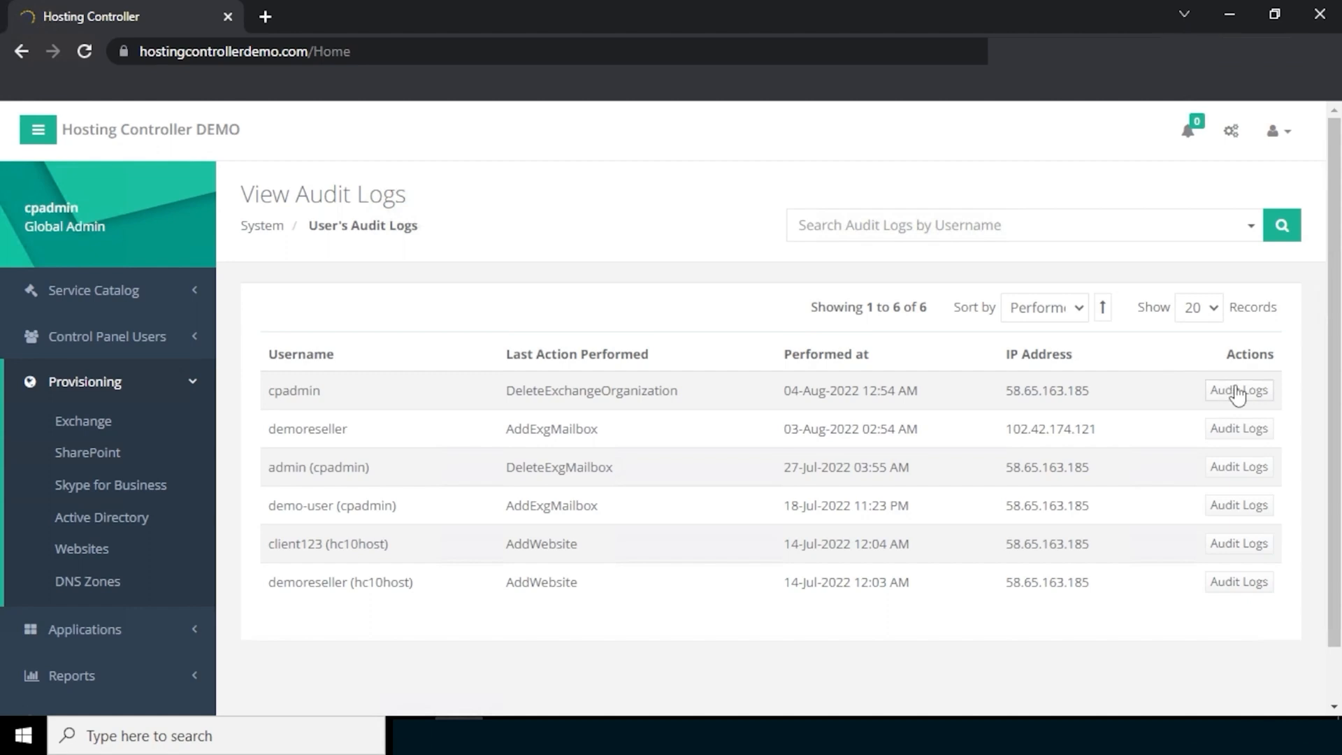
{"action": "left_click", "coordinate": [1236, 390]}
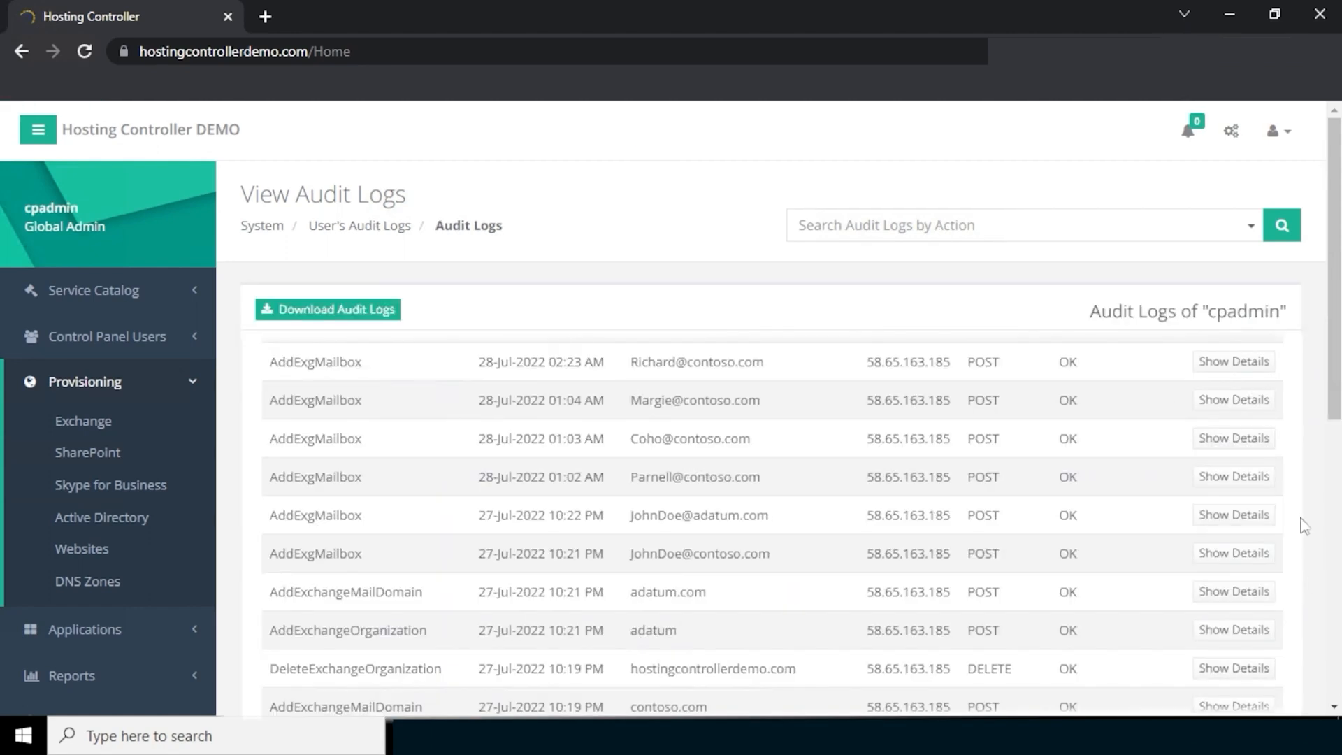
{"action": "mouse_move", "coordinate": [1279, 466]}
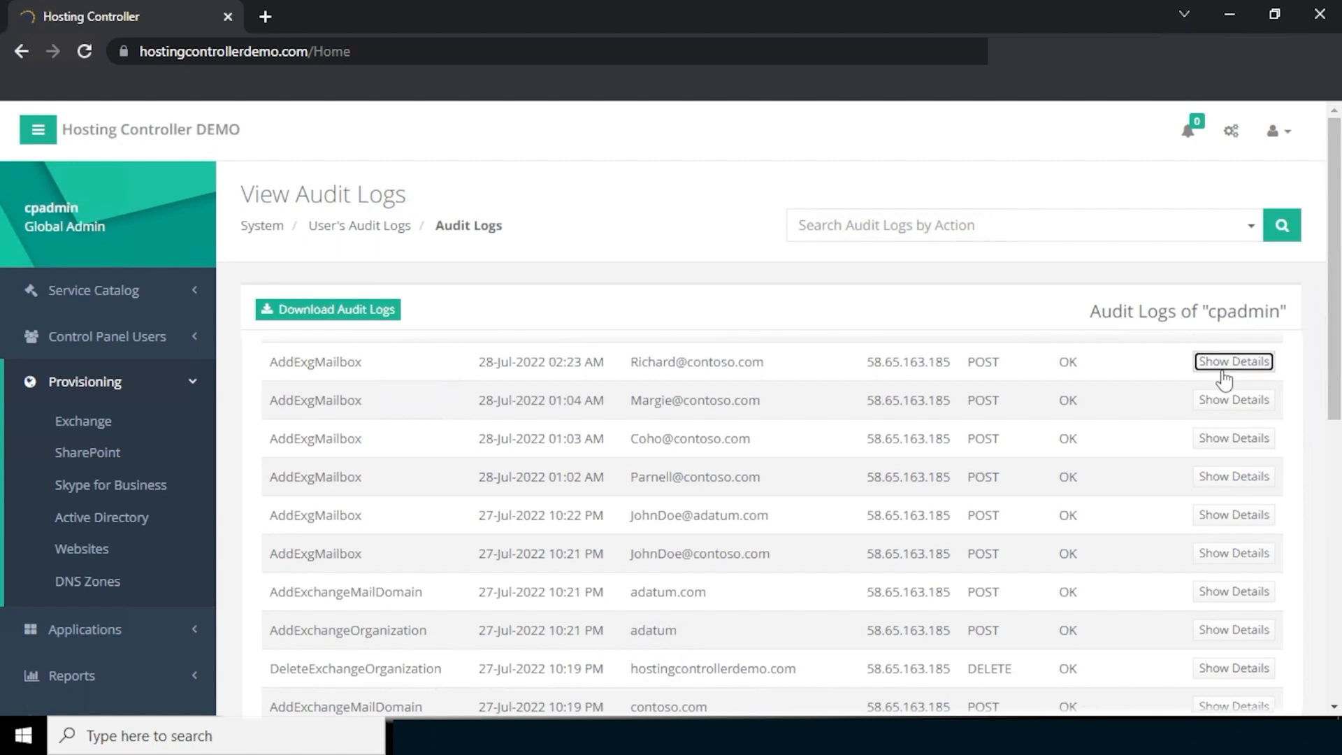
{"action": "left_click", "coordinate": [1232, 361]}
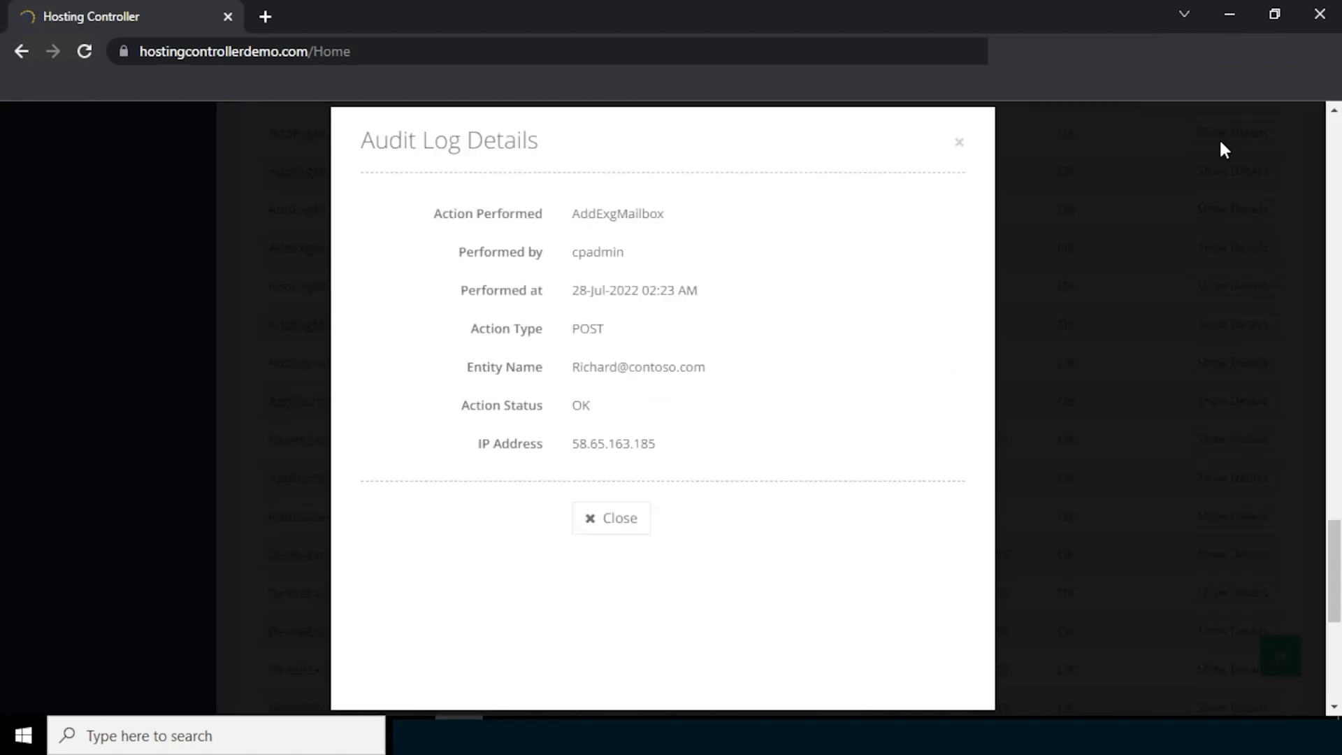